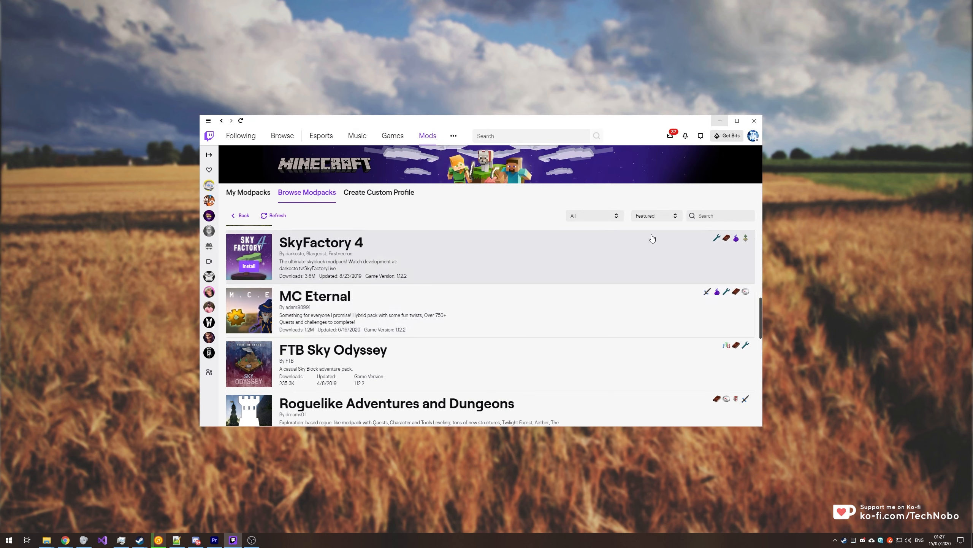
{"action": "mouse_move", "coordinate": [529, 364]}
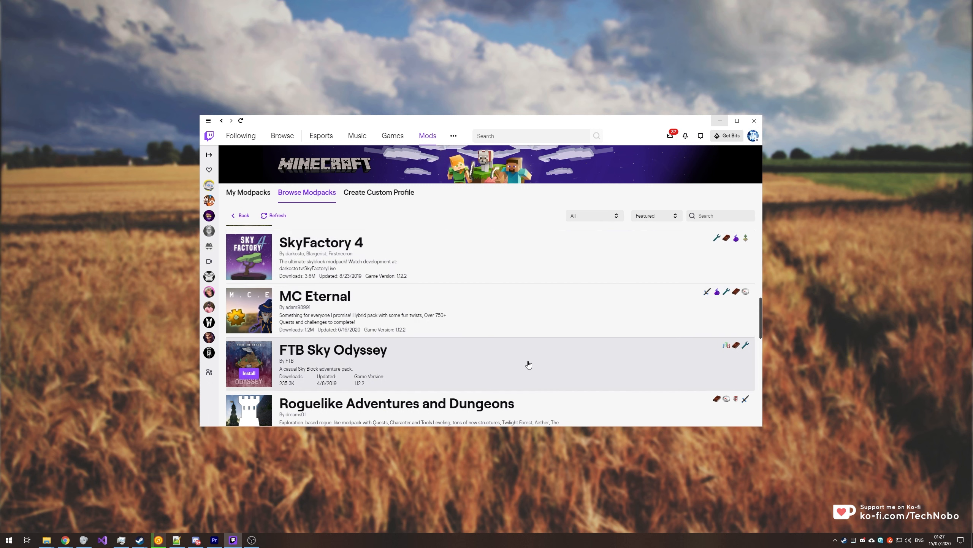
{"action": "mouse_move", "coordinate": [640, 257]}
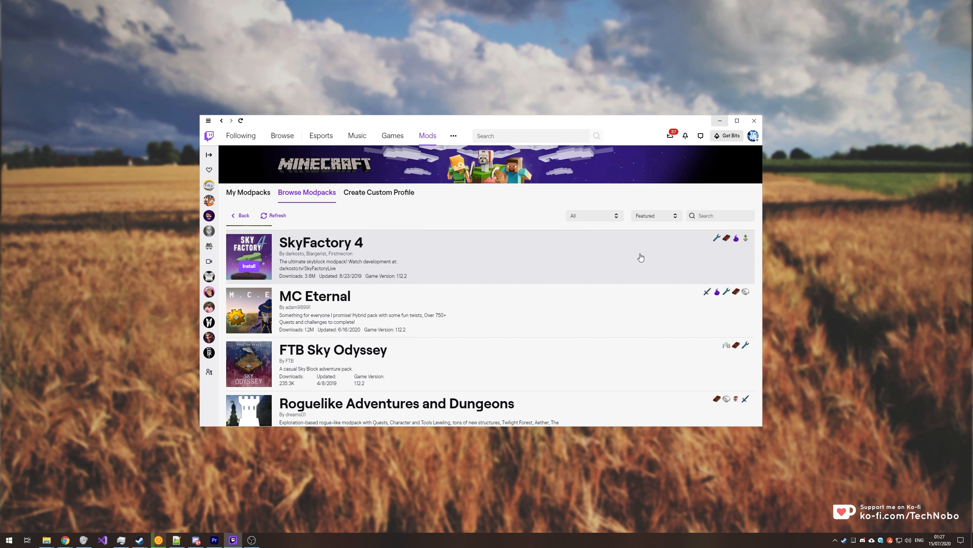
{"action": "mouse_move", "coordinate": [492, 262]}
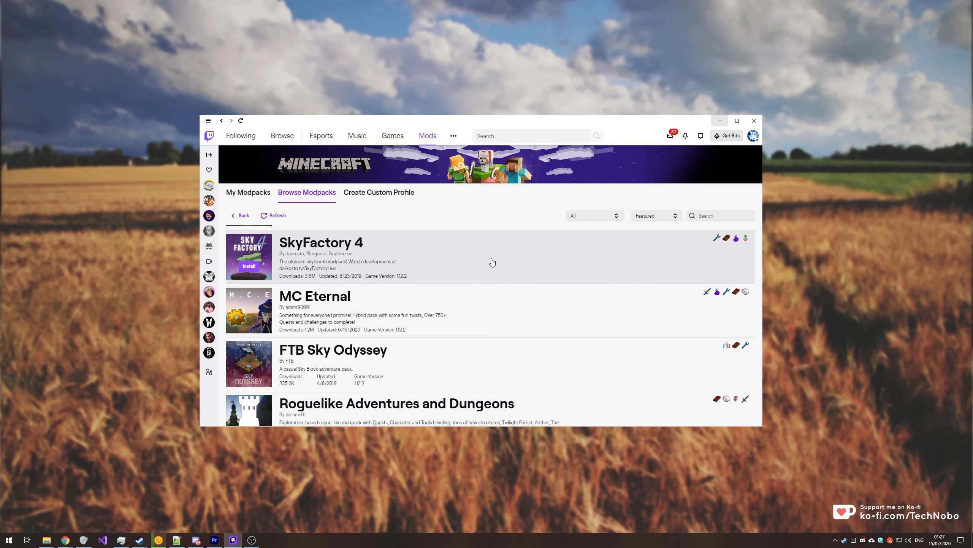
{"action": "mouse_move", "coordinate": [648, 243]}
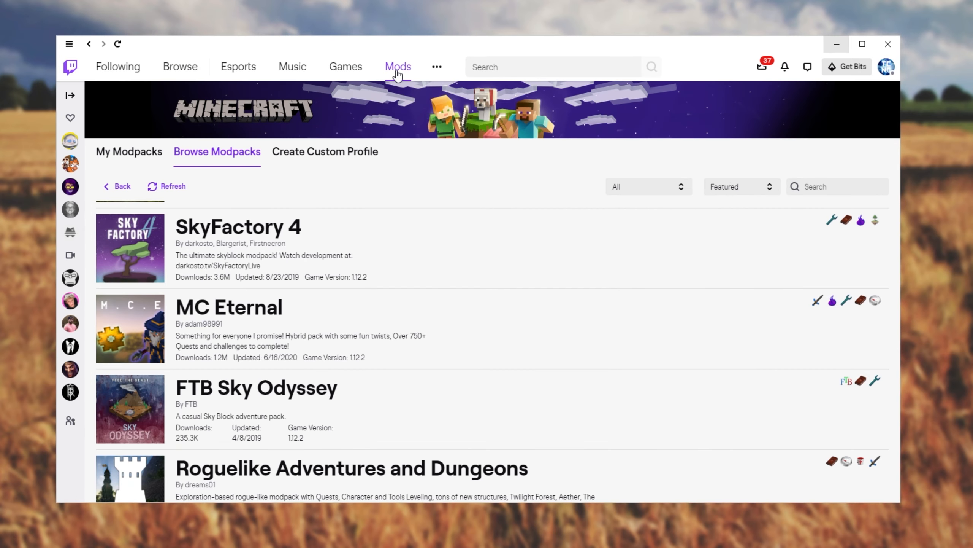
Step: Browse the Minecraft modpacks list in Mods and scroll down to SkyFactory 4
{"action": "left_click", "coordinate": [397, 66]}
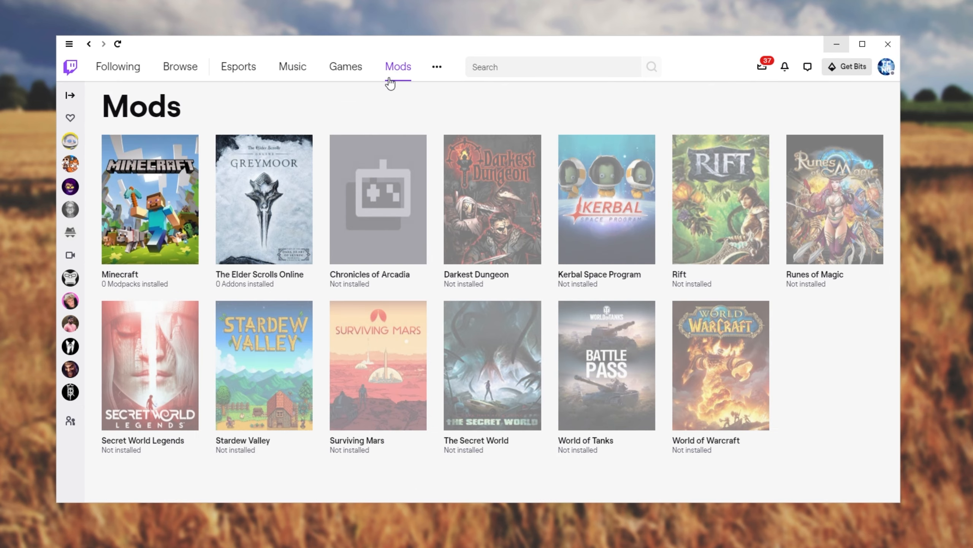
{"action": "left_click", "coordinate": [150, 200]}
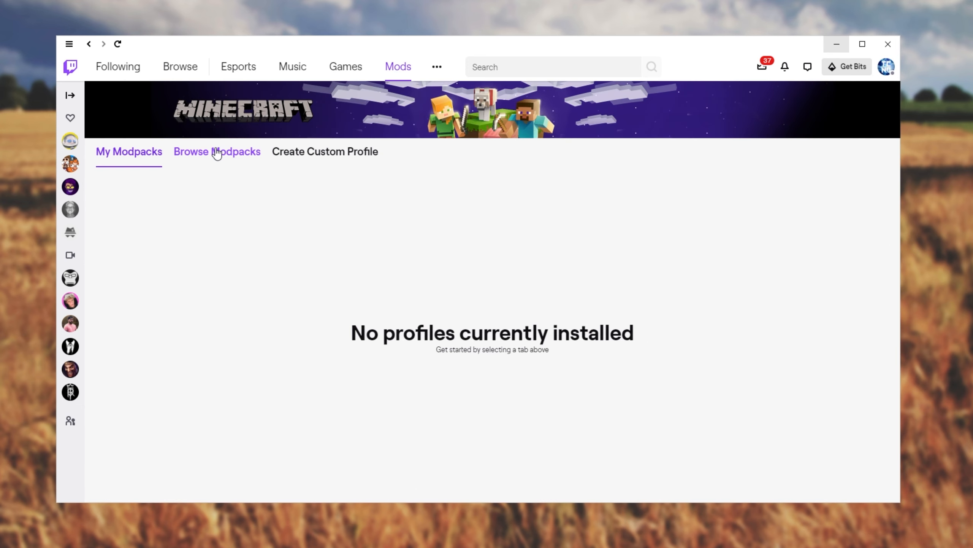
{"action": "left_click", "coordinate": [217, 152]}
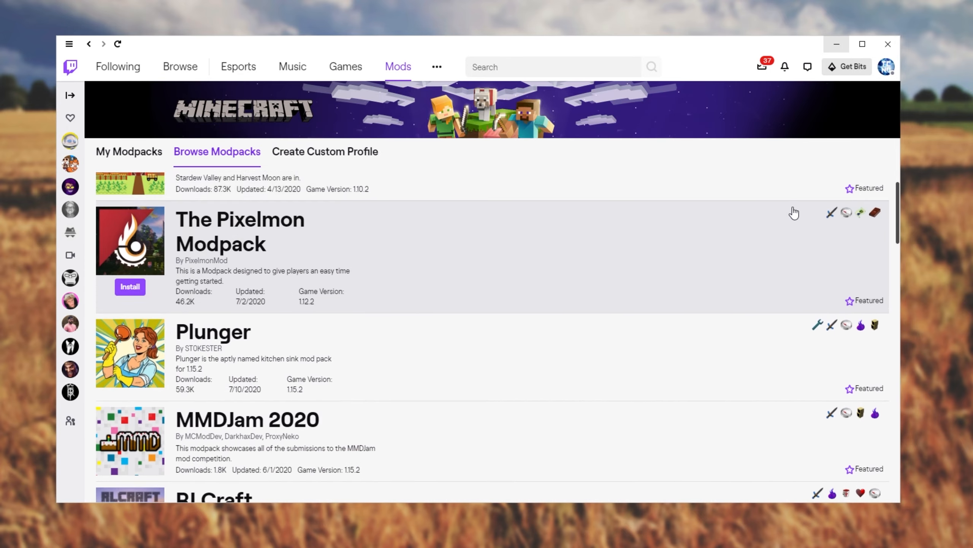
{"action": "scroll", "scroll_direction": "down", "scroll_amount": 3}
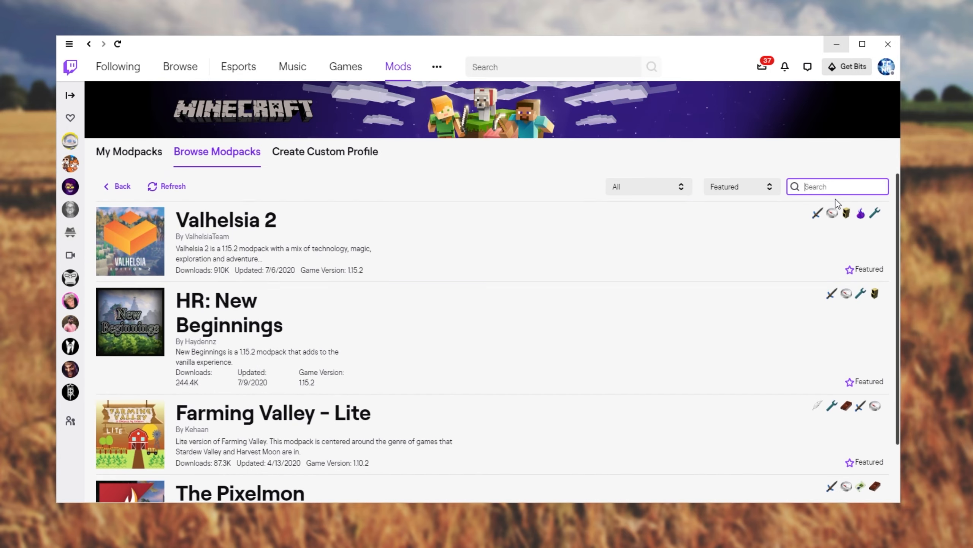
{"action": "scroll", "scroll_direction": "down", "scroll_amount": 3}
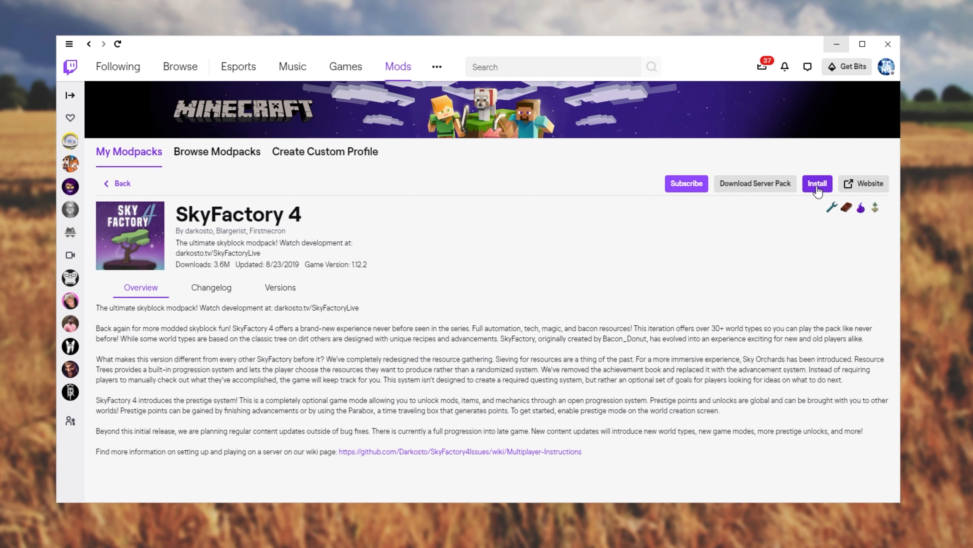
Step: Install SkyFactory 4 and download its server pack from the modpack page
{"action": "left_click", "coordinate": [817, 184]}
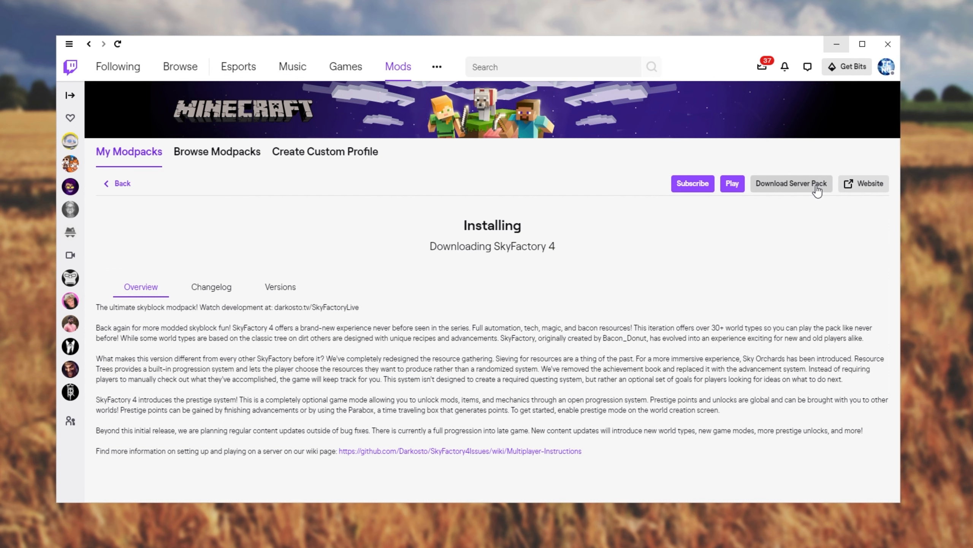
{"action": "mouse_move", "coordinate": [810, 198]}
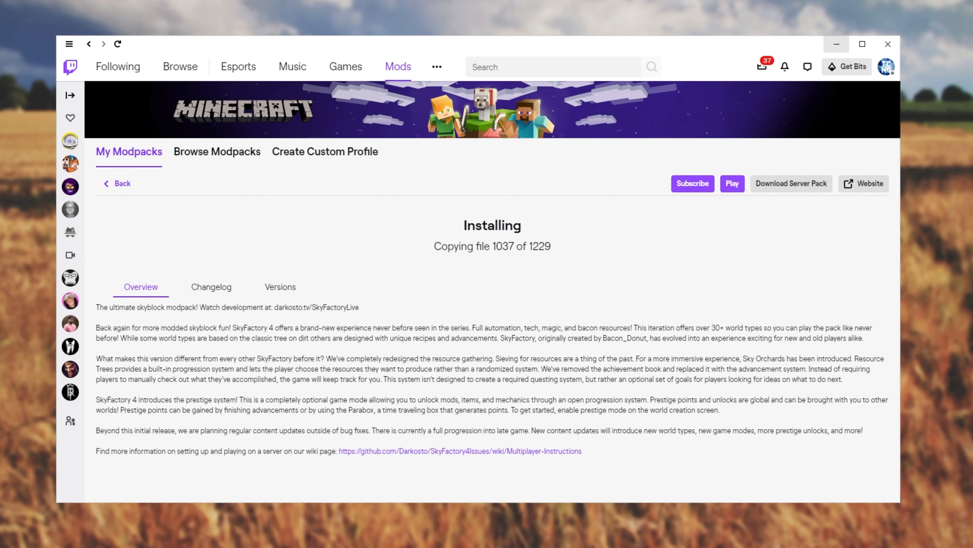
{"action": "left_click", "coordinate": [790, 183]}
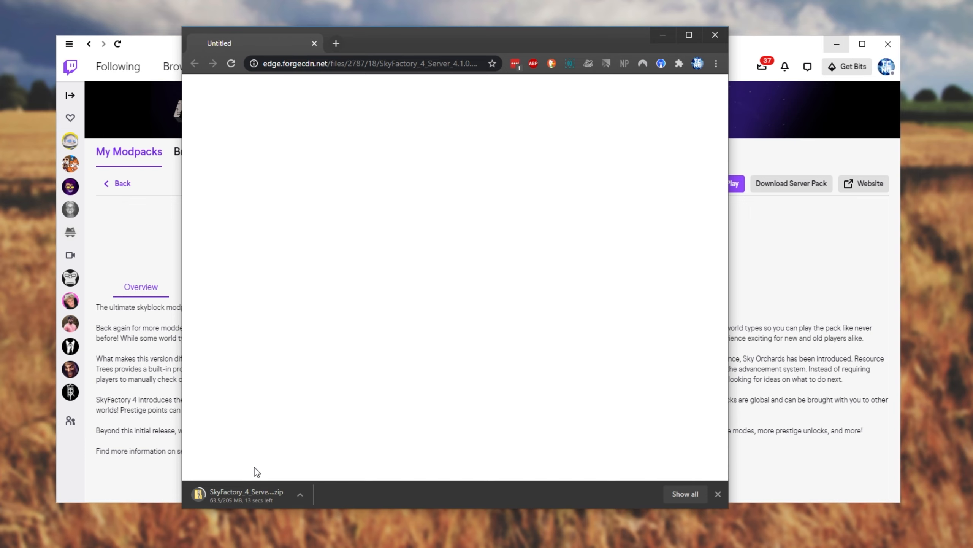
{"action": "mouse_move", "coordinate": [373, 468]}
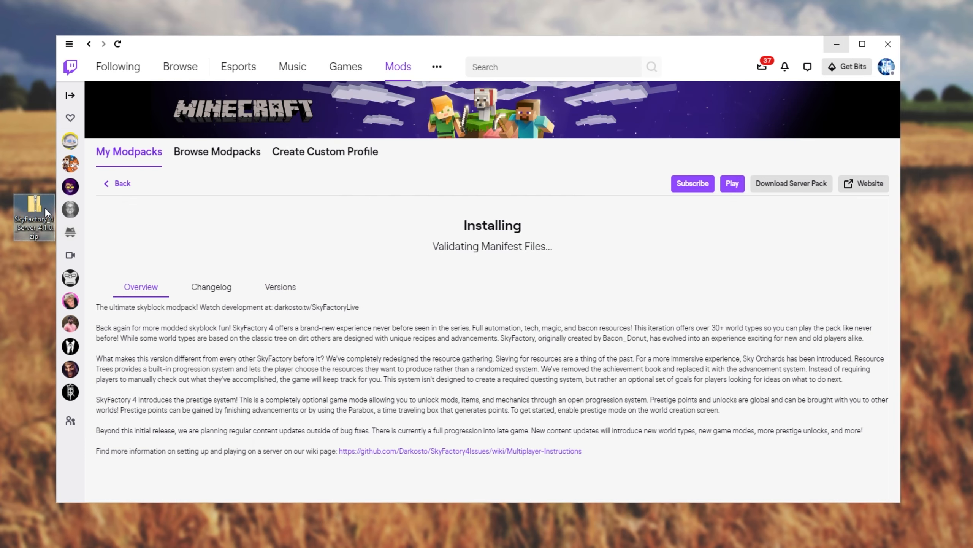
Step: Open the downloaded SkyFactory 4 server pack zip from the desktop
{"action": "double_click", "coordinate": [34, 212]}
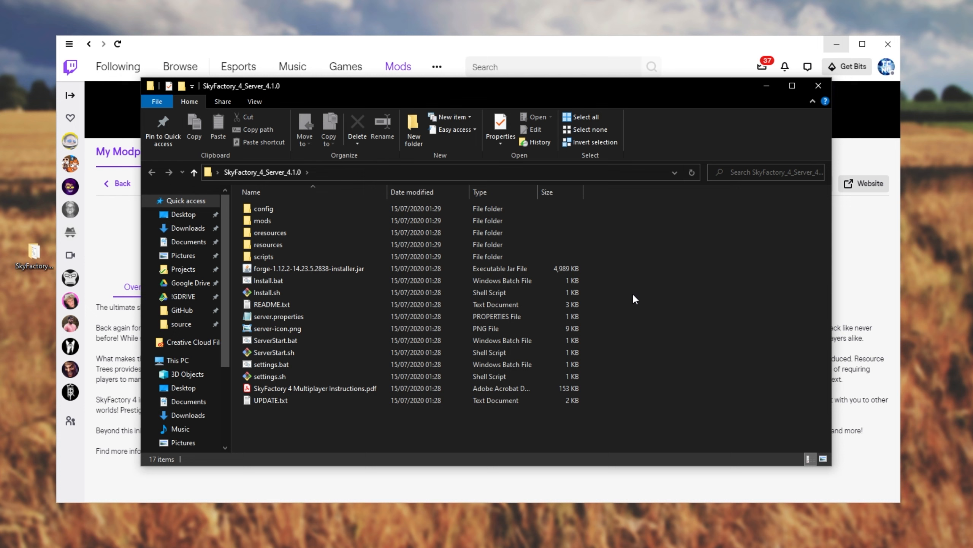
Step: Open README.txt from the SkyFactory_4_Server_4.1.0 folder in Notepad
{"action": "left_click", "coordinate": [272, 304]}
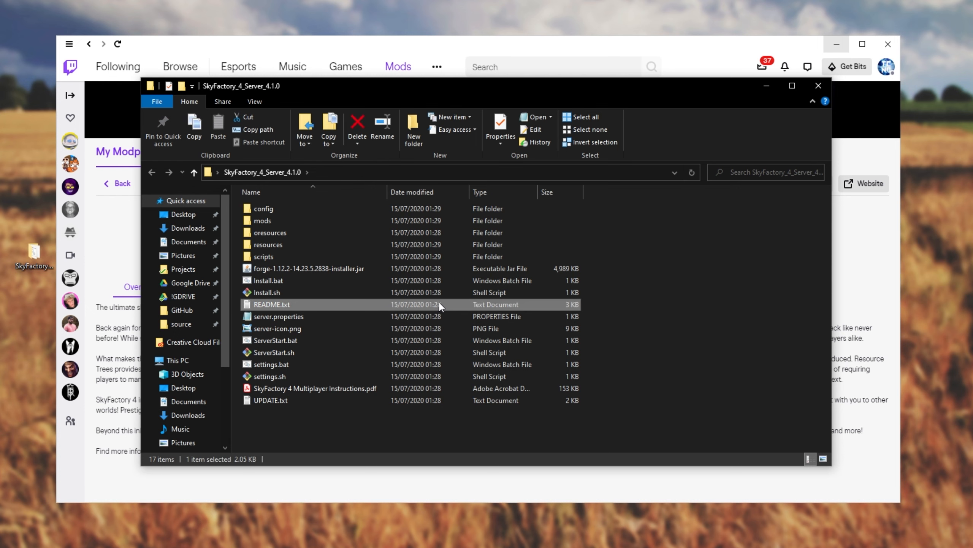
{"action": "double_click", "coordinate": [271, 304]}
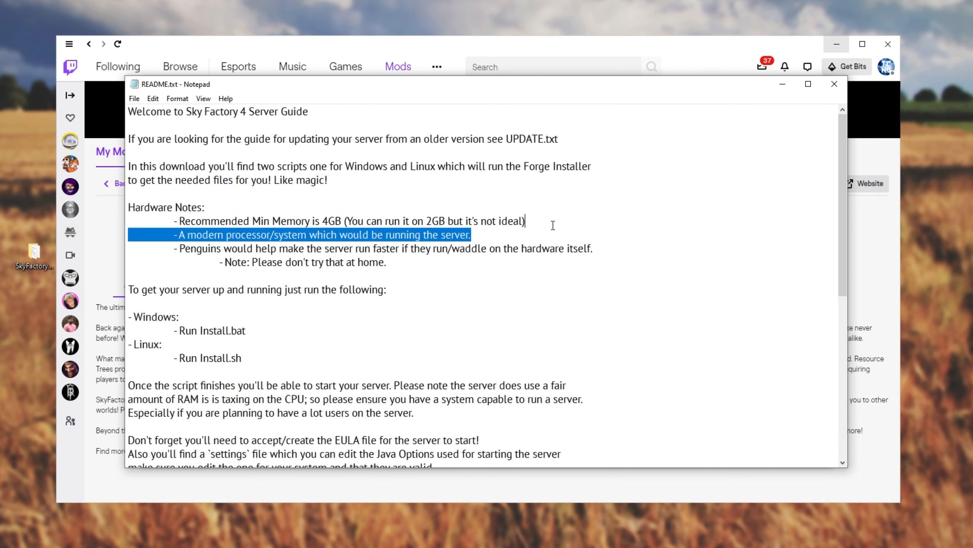
Step: Read through the README's Install.bat, EULA and ServerStart.bat notes to the end
{"action": "scroll", "scroll_direction": "down", "scroll_amount": 3}
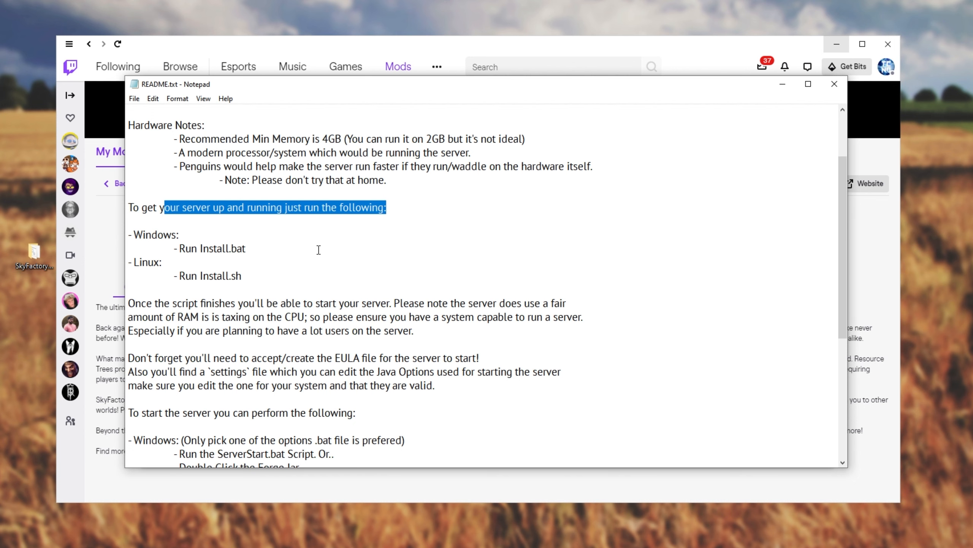
{"action": "scroll", "scroll_direction": "down", "scroll_amount": 3}
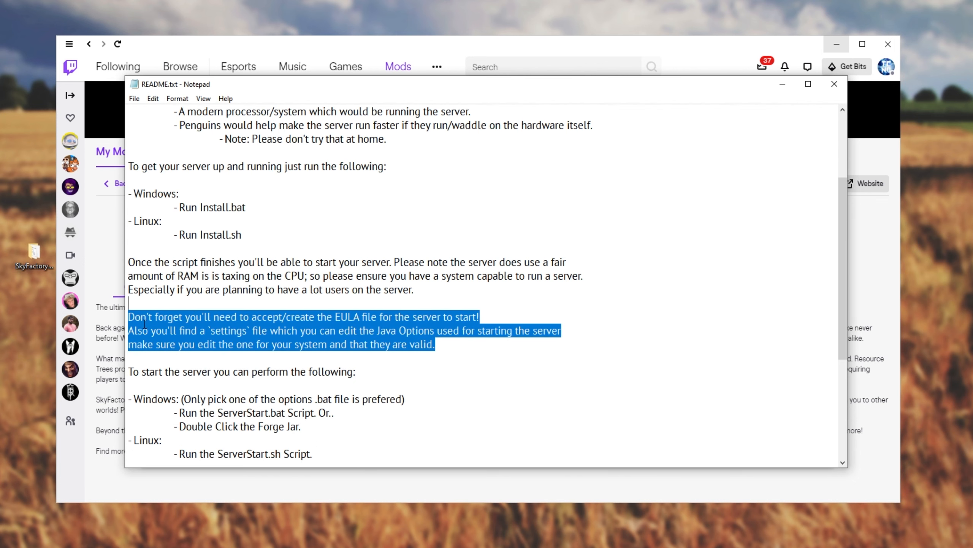
{"action": "scroll", "scroll_direction": "down", "scroll_amount": 3}
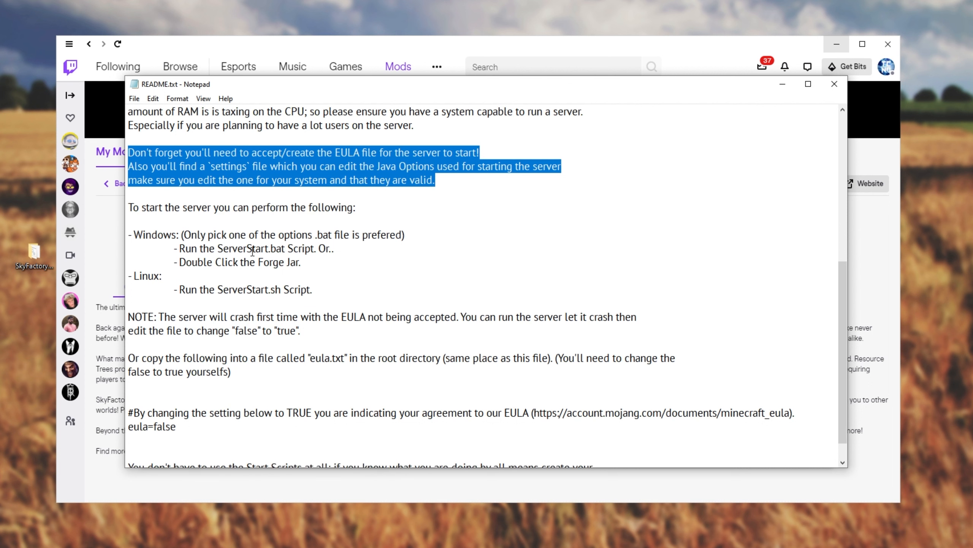
{"action": "double_click", "coordinate": [261, 248]}
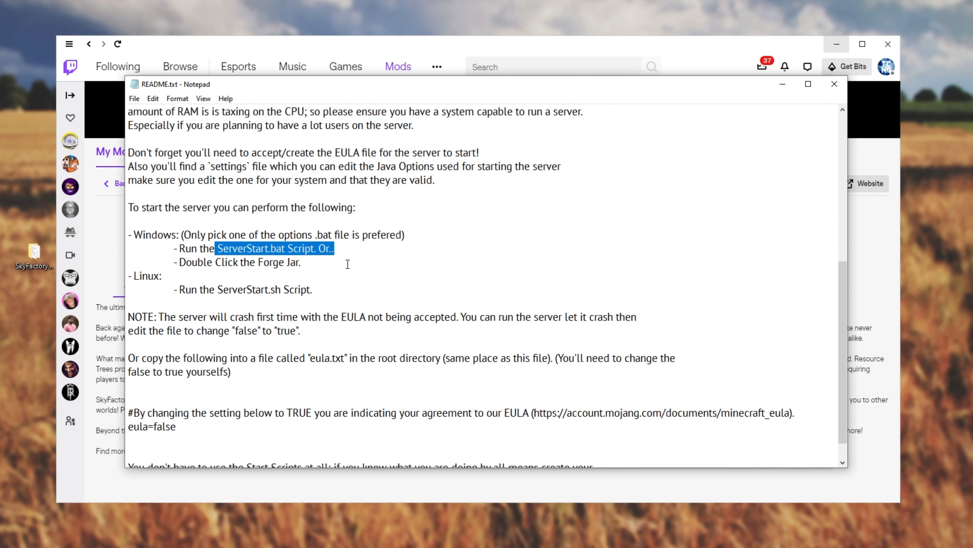
{"action": "scroll", "scroll_direction": "down", "scroll_amount": 3}
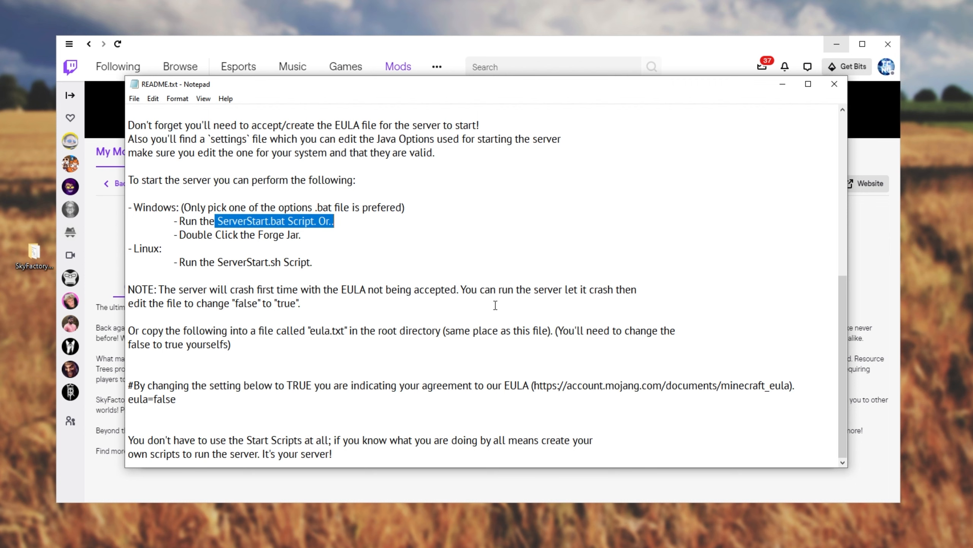
{"action": "mouse_move", "coordinate": [286, 394]}
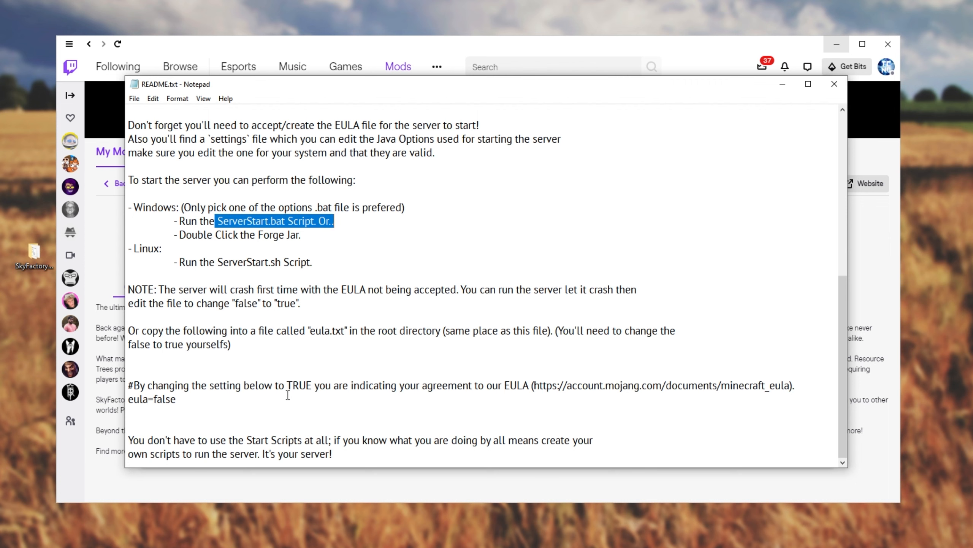
{"action": "mouse_move", "coordinate": [756, 172]}
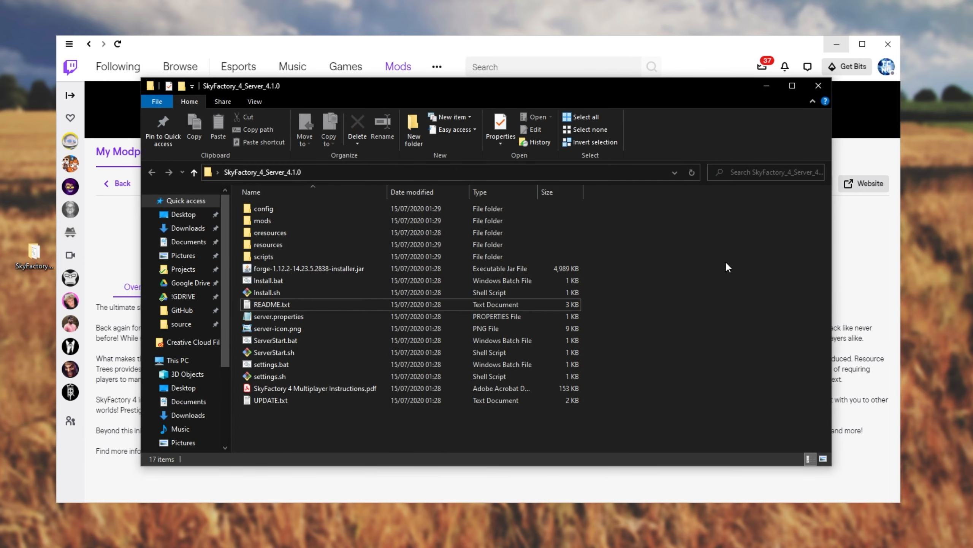
Step: Run Install.bat, allowing the unverified script, to fetch the Forge and Minecraft server jars
{"action": "left_click", "coordinate": [270, 364]}
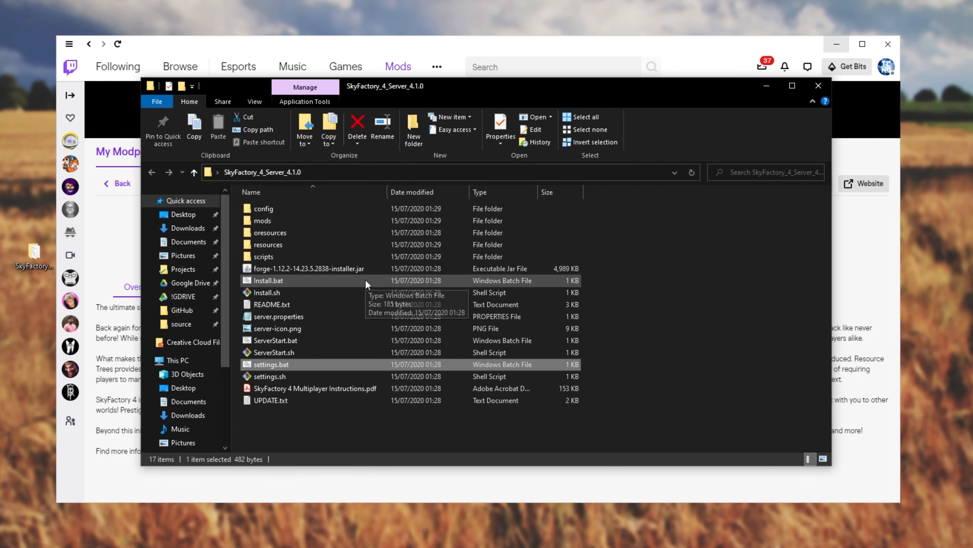
{"action": "double_click", "coordinate": [268, 280]}
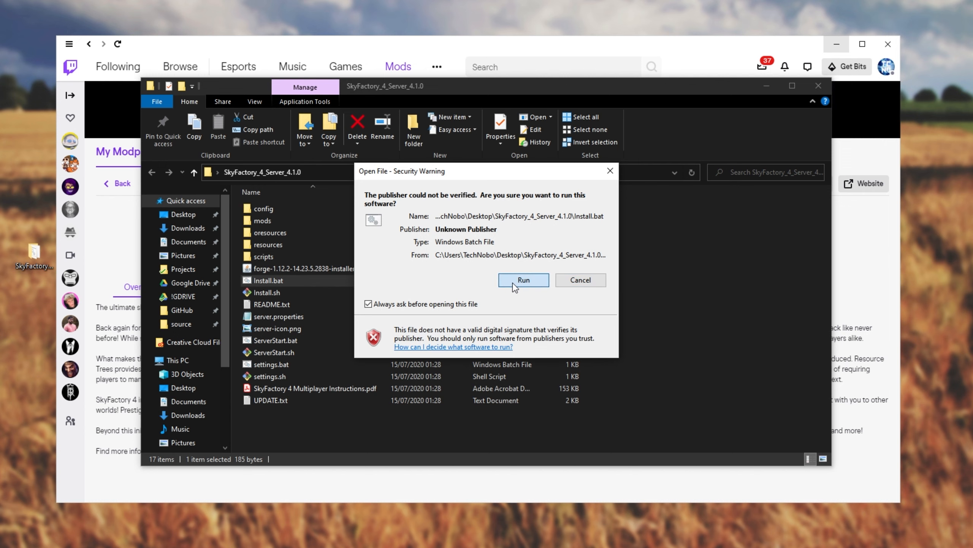
{"action": "left_click", "coordinate": [523, 280]}
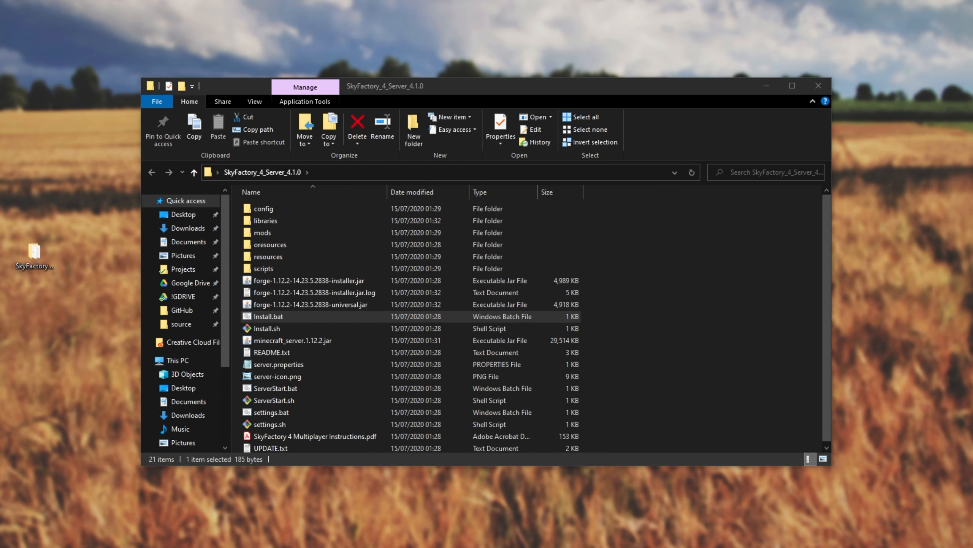
{"action": "mouse_move", "coordinate": [658, 181]}
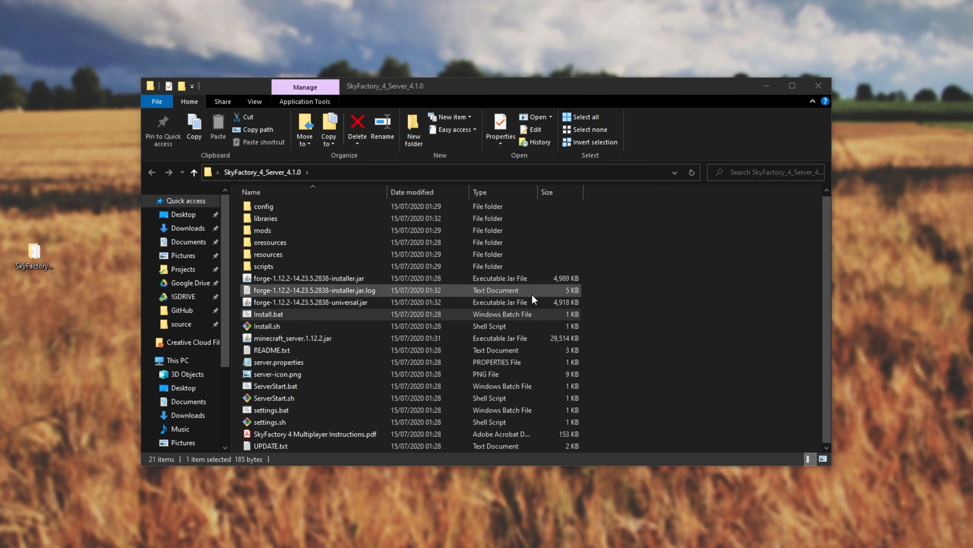
Step: Run ServerStart.bat once, allowing the unverified script, so it generates eula.txt
{"action": "left_click", "coordinate": [275, 385]}
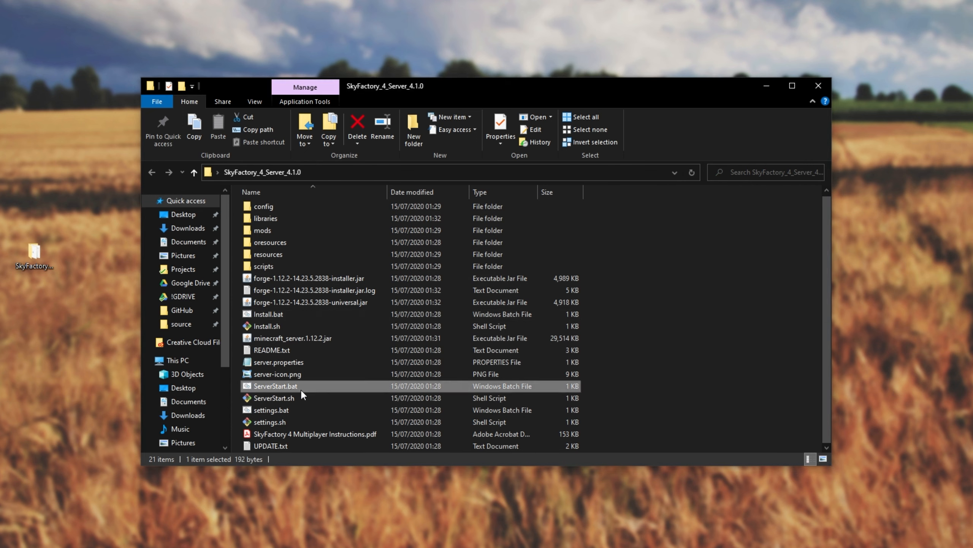
{"action": "double_click", "coordinate": [276, 385]}
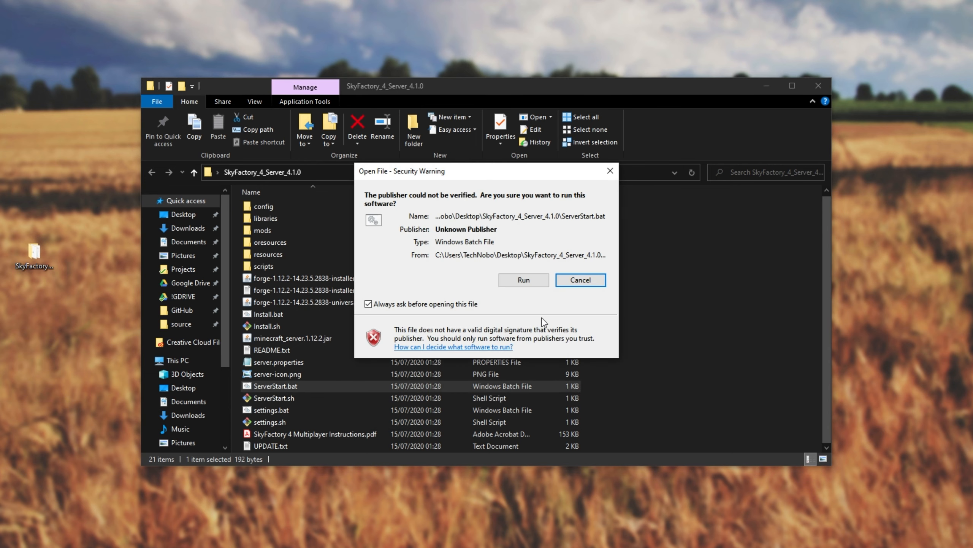
{"action": "left_click", "coordinate": [522, 279]}
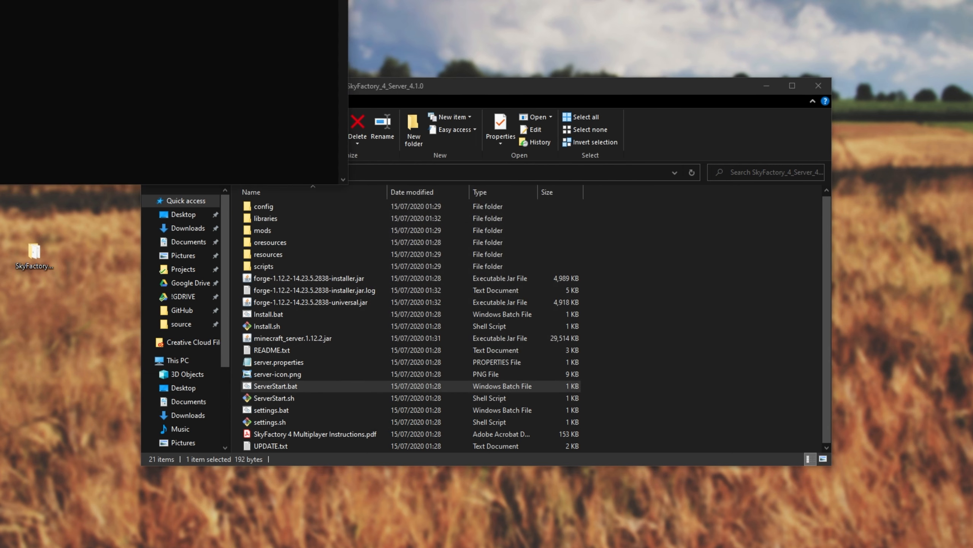
{"action": "double_click", "coordinate": [274, 386]}
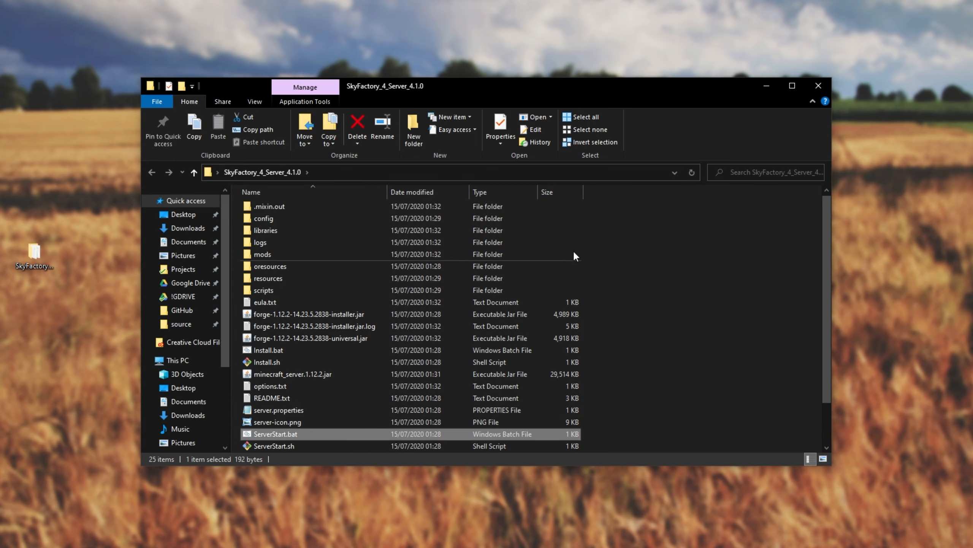
{"action": "mouse_move", "coordinate": [536, 386]}
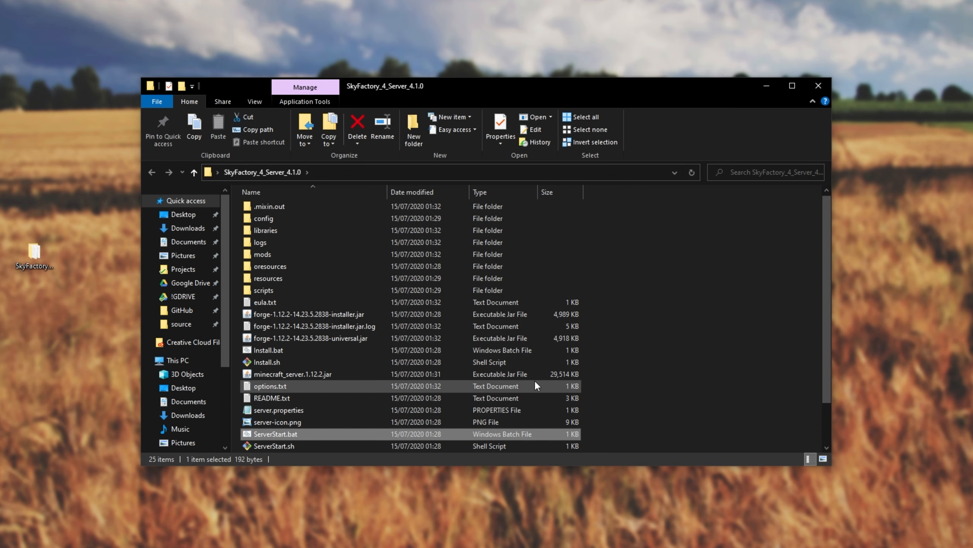
Step: Edit eula.txt in Notepad, changing eula=false to eula=true
{"action": "left_click", "coordinate": [265, 302]}
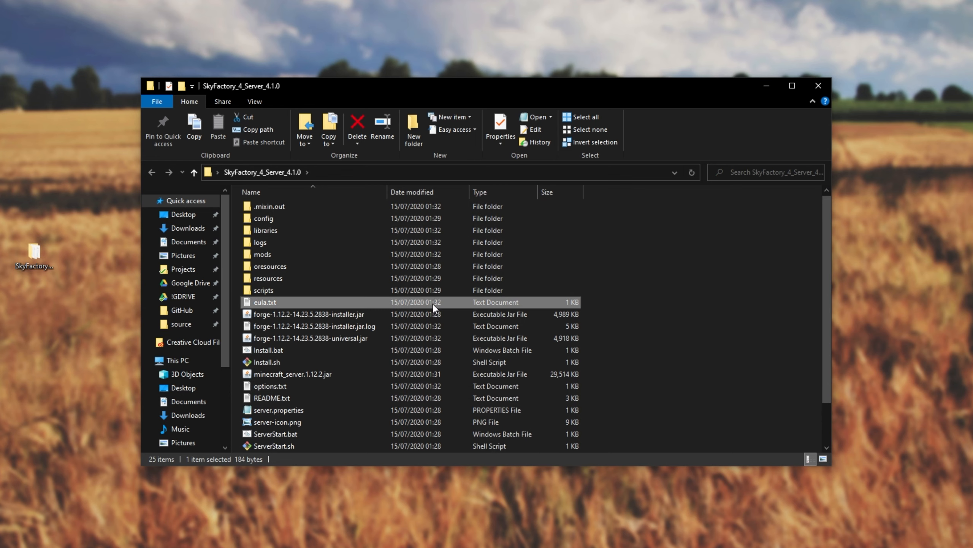
{"action": "double_click", "coordinate": [265, 302]}
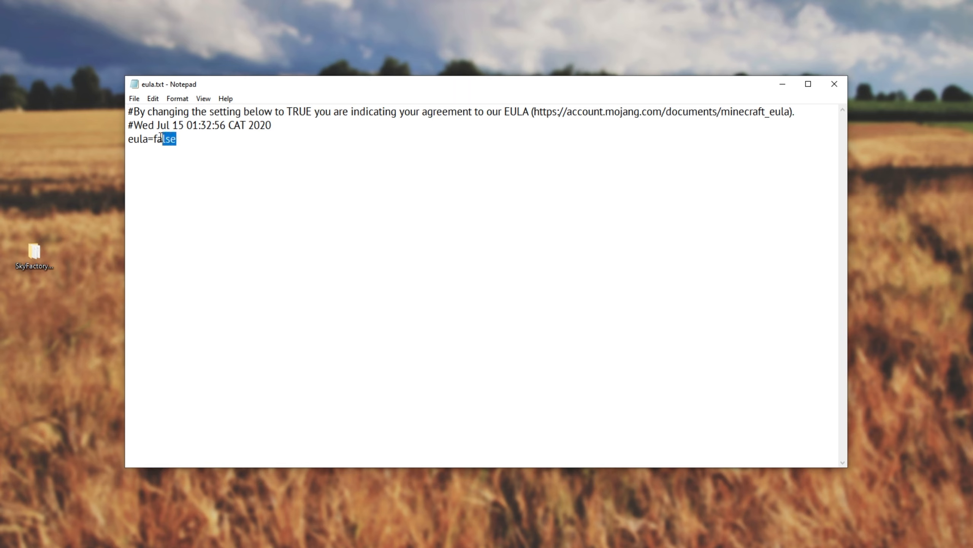
{"action": "double_click", "coordinate": [163, 138]}
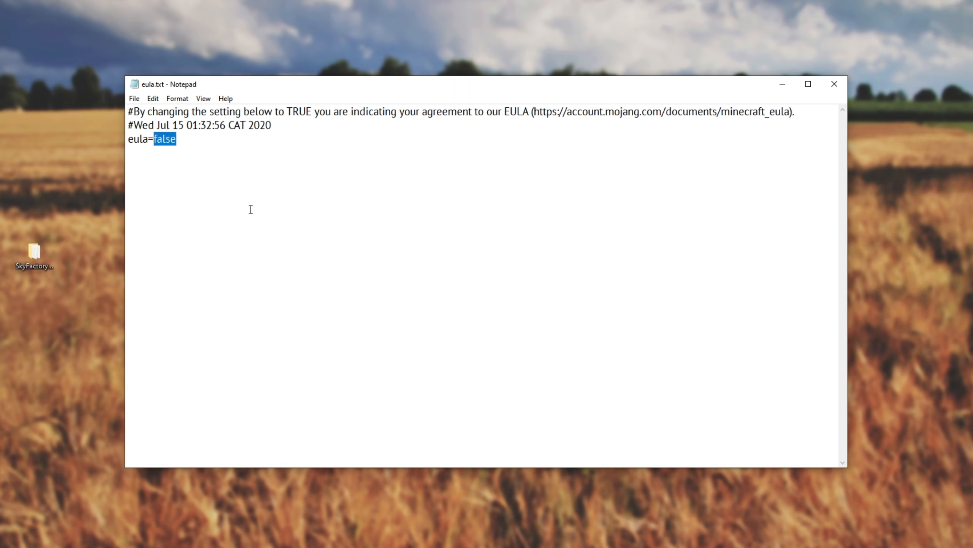
{"action": "type", "text": "true"}
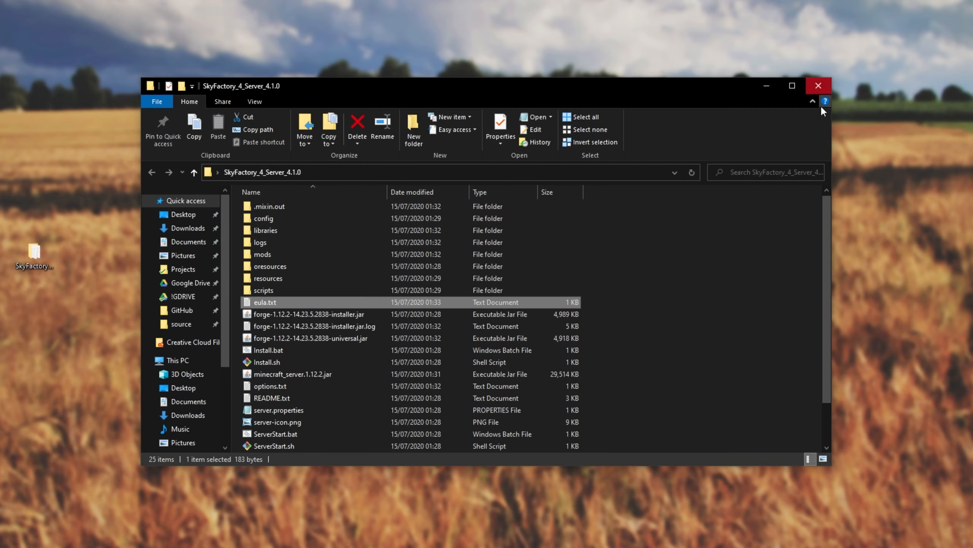
{"action": "mouse_move", "coordinate": [383, 440]}
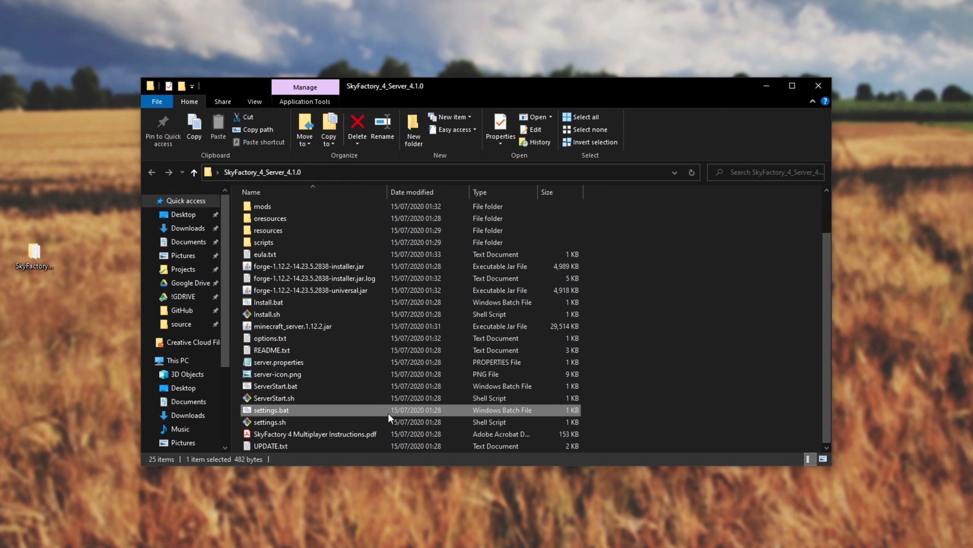
Step: Launch settings.bat from the server folder
{"action": "double_click", "coordinate": [270, 410]}
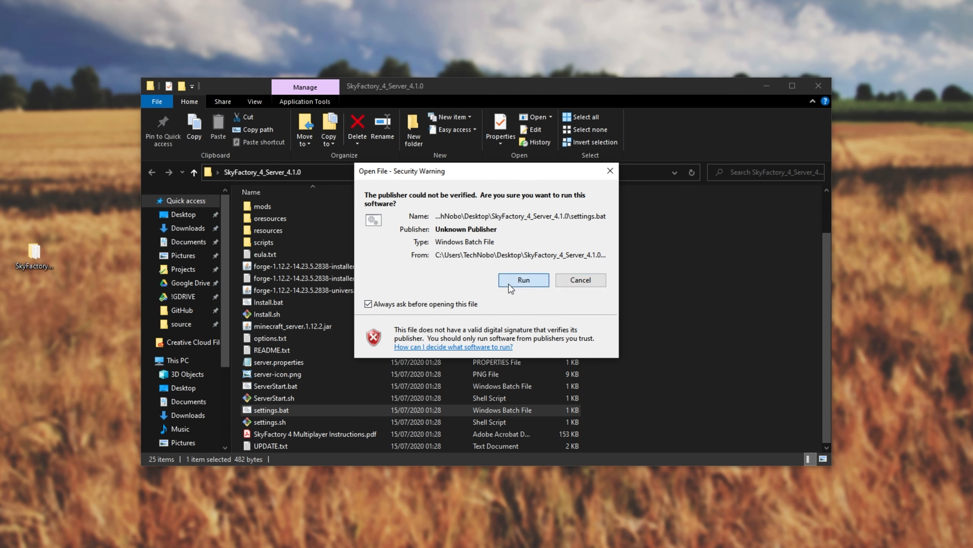
Step: Dismiss the warning and select the MAX_RAM 4096M line in settings.bat
{"action": "left_click", "coordinate": [523, 280]}
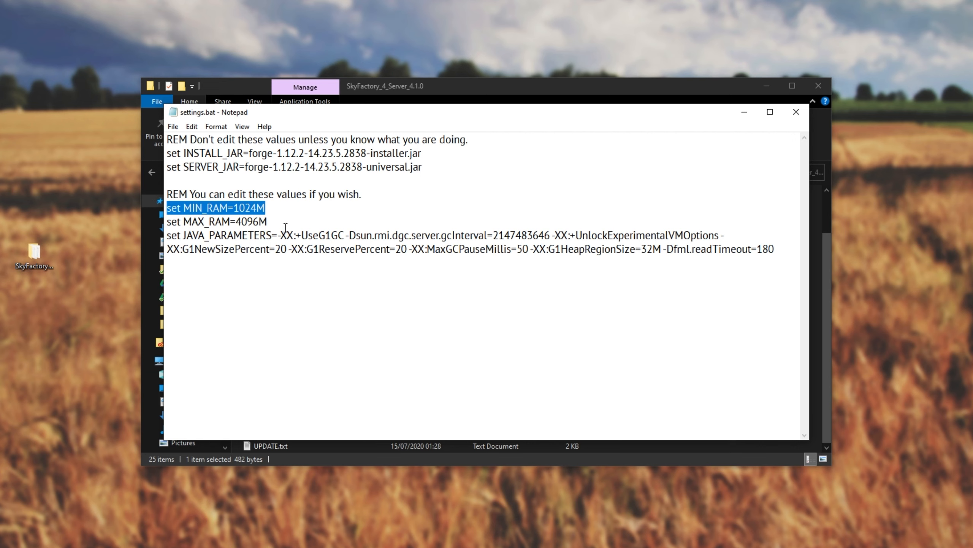
{"action": "left_click", "coordinate": [268, 221]}
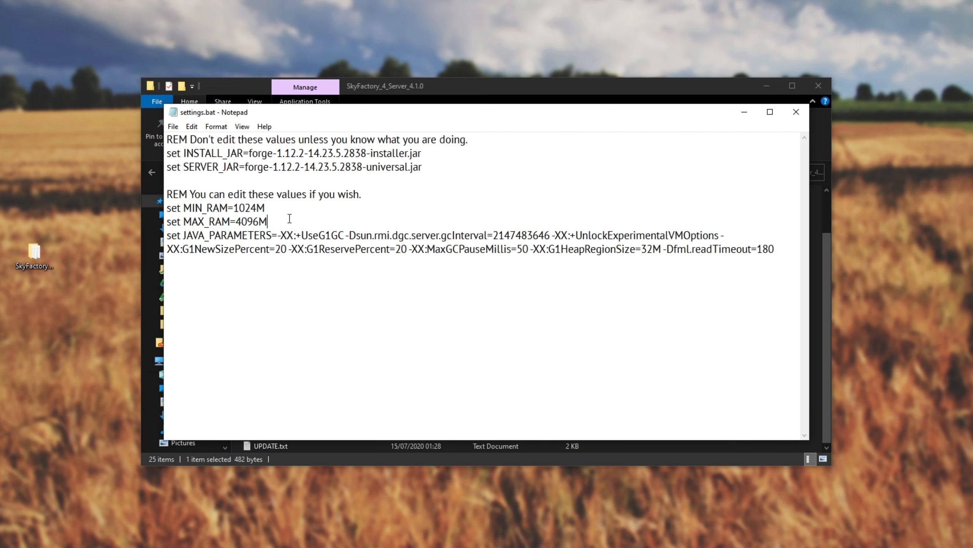
{"action": "mouse_move", "coordinate": [298, 290]}
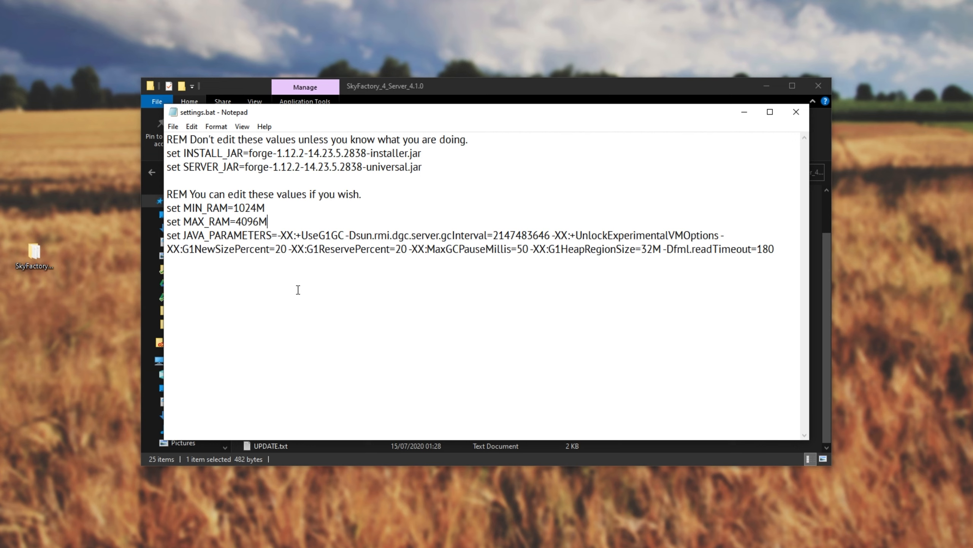
{"action": "triple_click", "coordinate": [217, 222]}
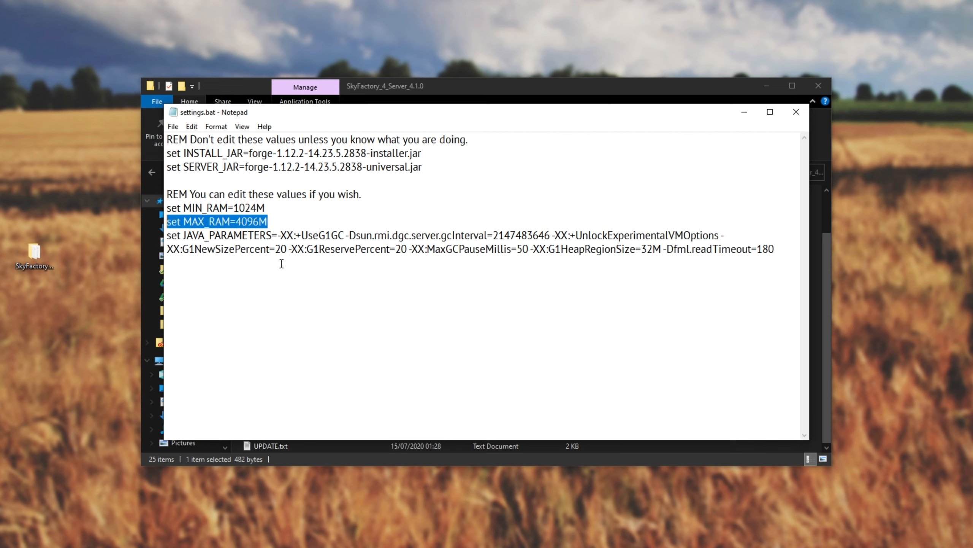
{"action": "mouse_move", "coordinate": [330, 225]}
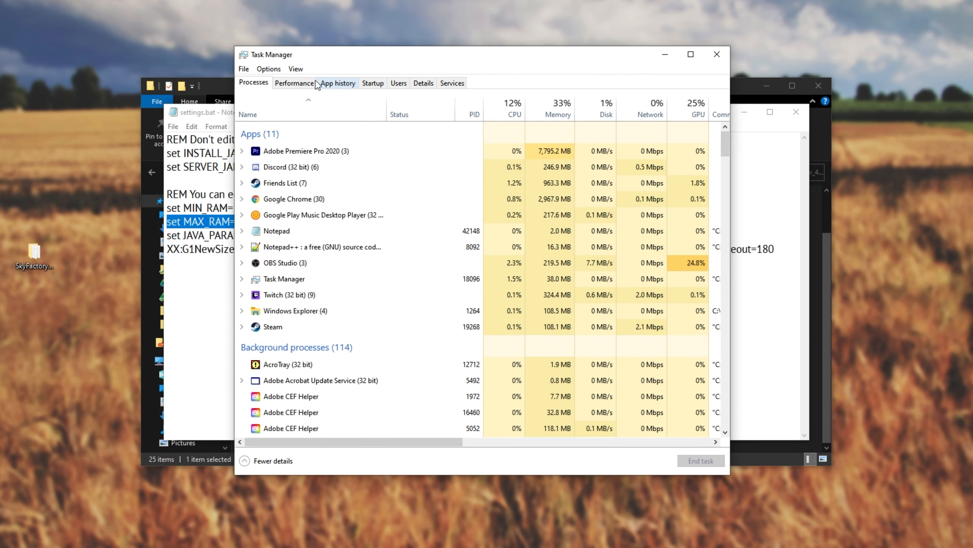
Step: View the Memory performance page showing 64 GB with 21.5 GB in use
{"action": "left_click", "coordinate": [295, 83]}
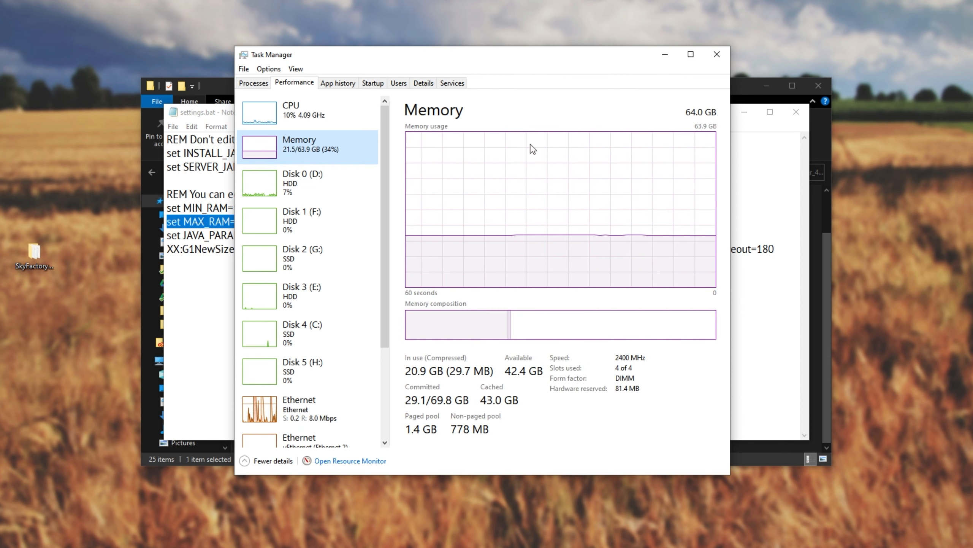
{"action": "mouse_move", "coordinate": [694, 190]}
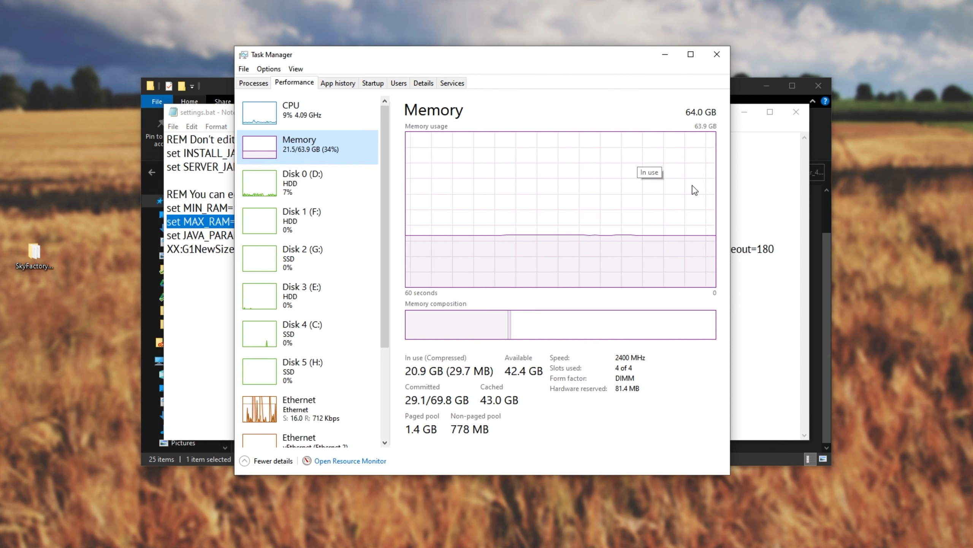
{"action": "mouse_move", "coordinate": [742, 130]}
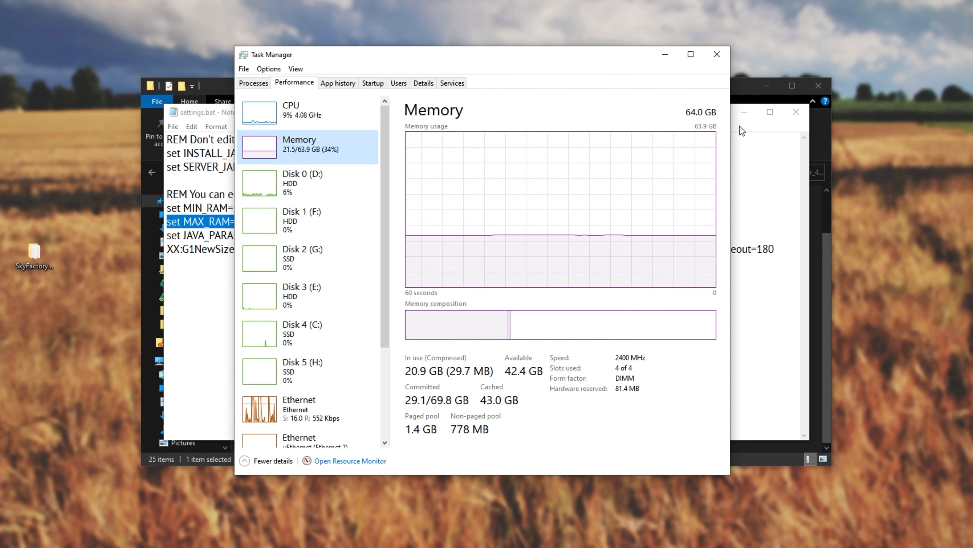
{"action": "mouse_move", "coordinate": [721, 130]}
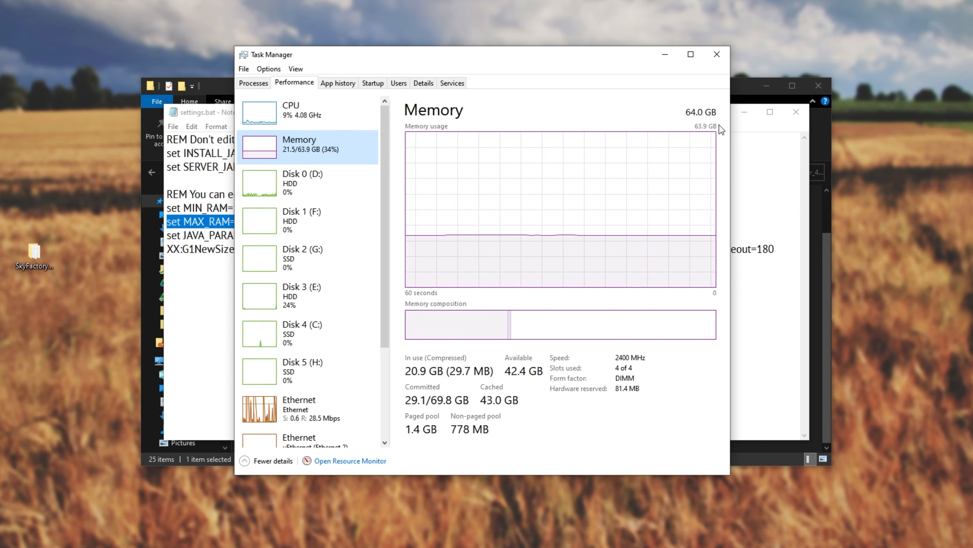
{"action": "mouse_move", "coordinate": [659, 218]}
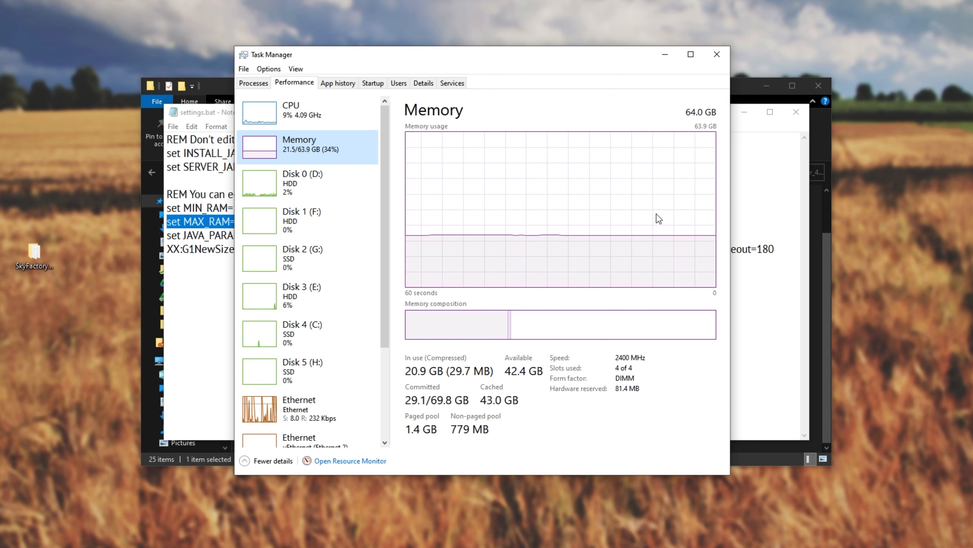
{"action": "mouse_move", "coordinate": [602, 219]}
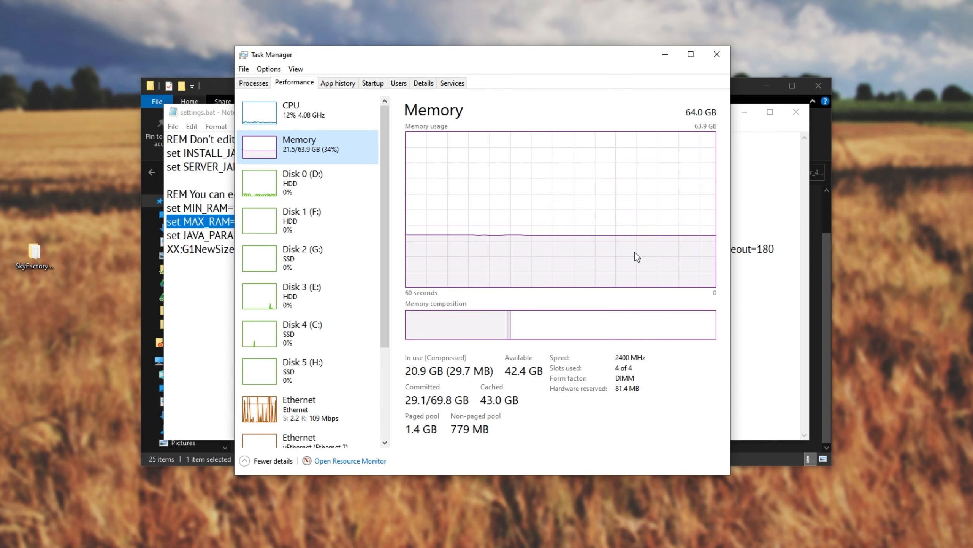
{"action": "mouse_move", "coordinate": [504, 279]}
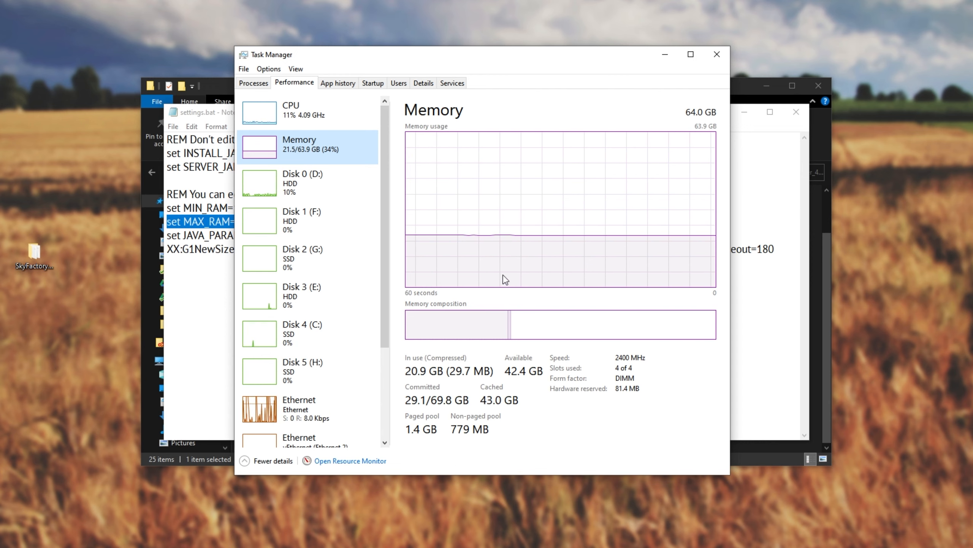
{"action": "mouse_move", "coordinate": [582, 244]}
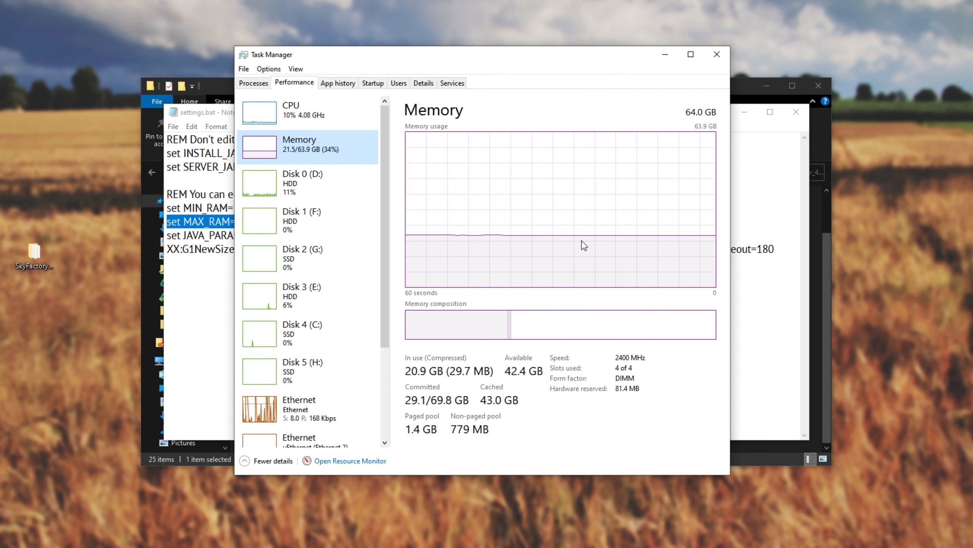
{"action": "mouse_move", "coordinate": [573, 249]}
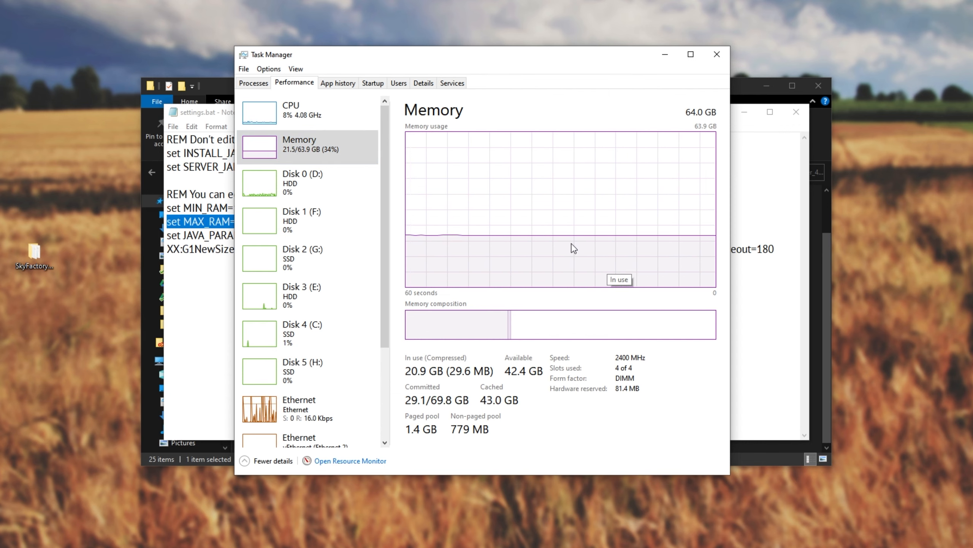
{"action": "mouse_move", "coordinate": [633, 172]}
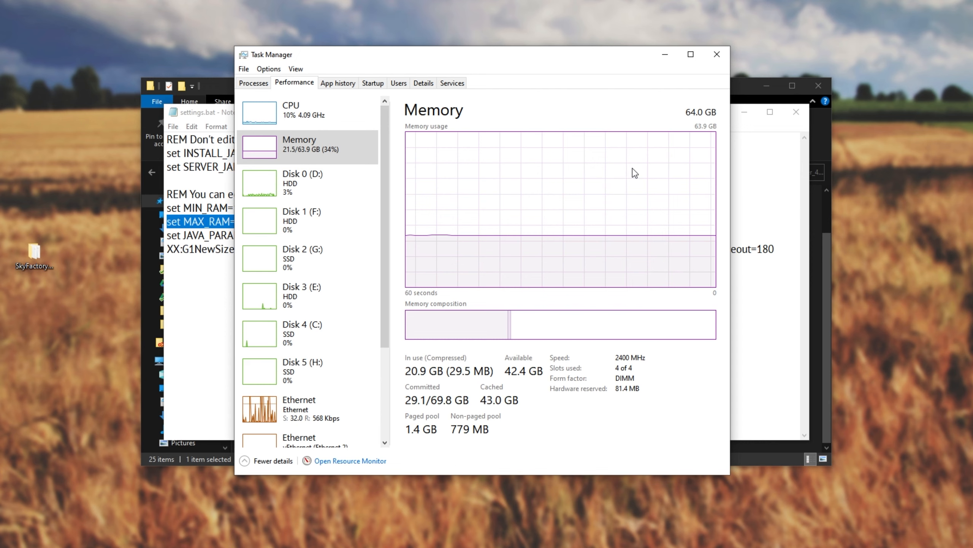
{"action": "mouse_move", "coordinate": [675, 161]}
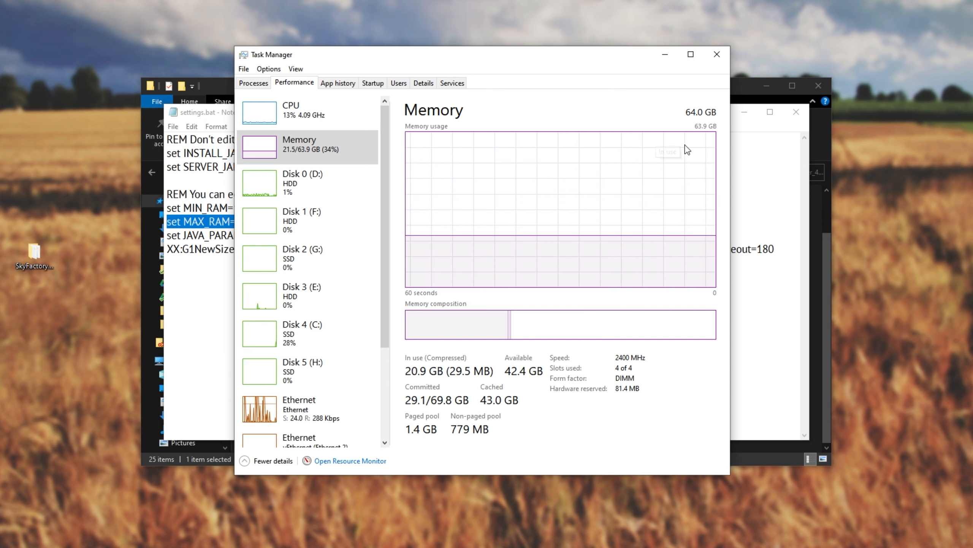
{"action": "mouse_move", "coordinate": [659, 144]}
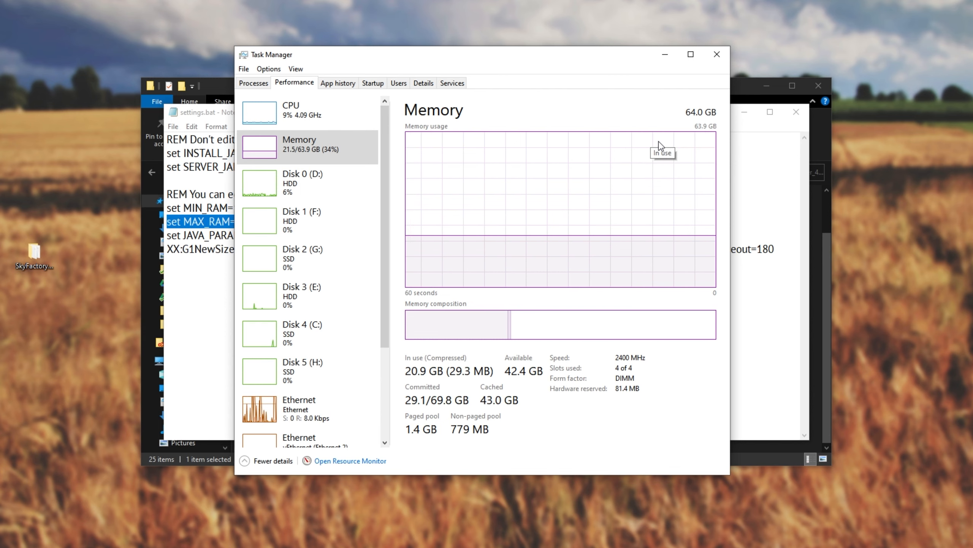
{"action": "mouse_move", "coordinate": [574, 180]}
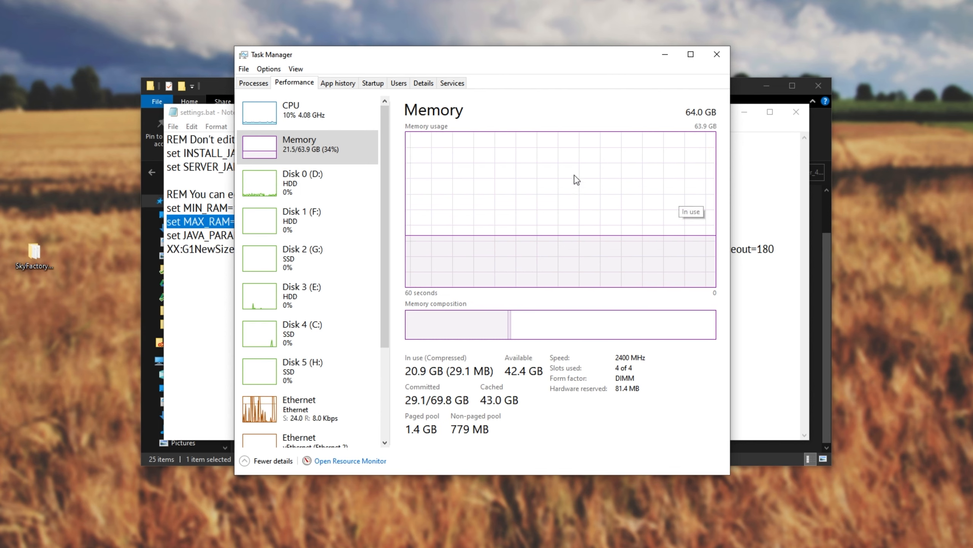
{"action": "mouse_move", "coordinate": [628, 153]}
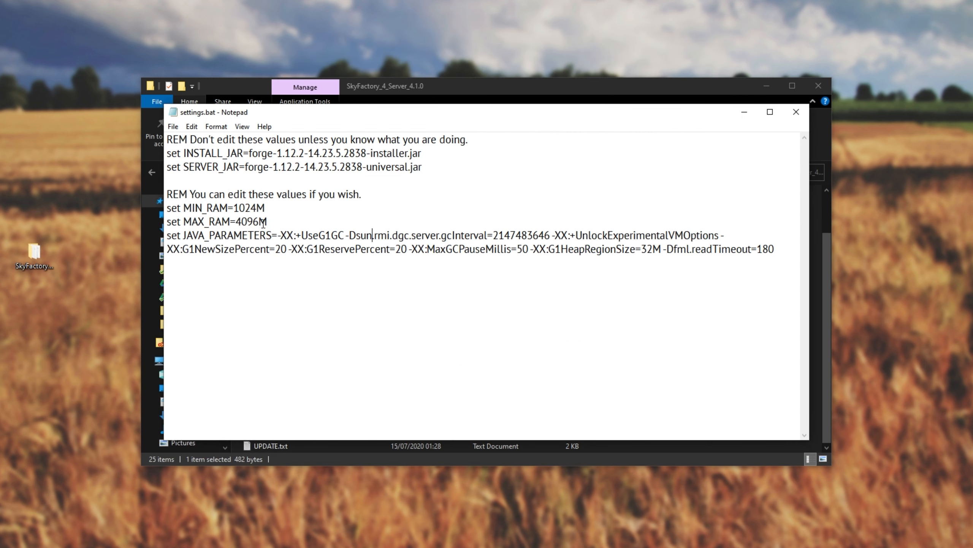
Step: Replace the MIN_RAM value 1024M with 1G in settings.bat
{"action": "double_click", "coordinate": [246, 221]}
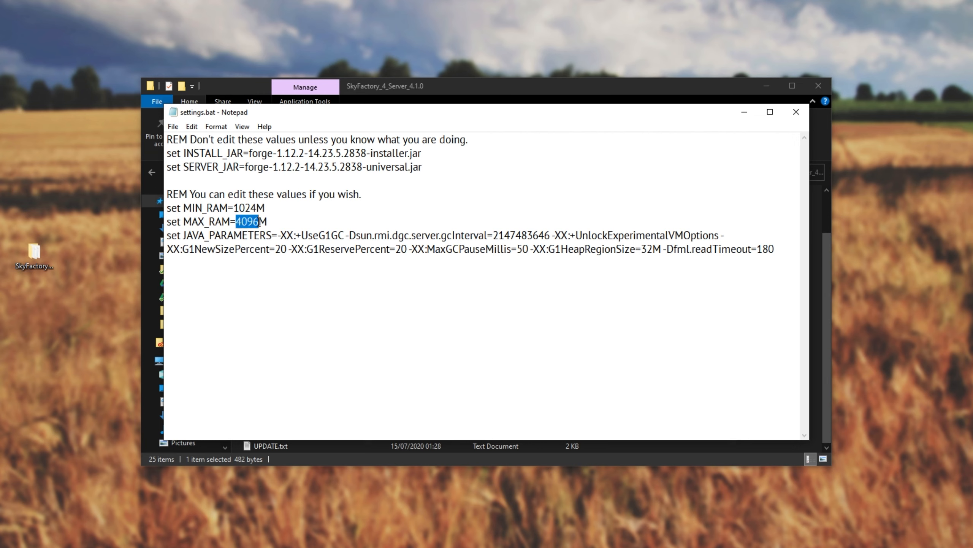
{"action": "left_click", "coordinate": [235, 207]}
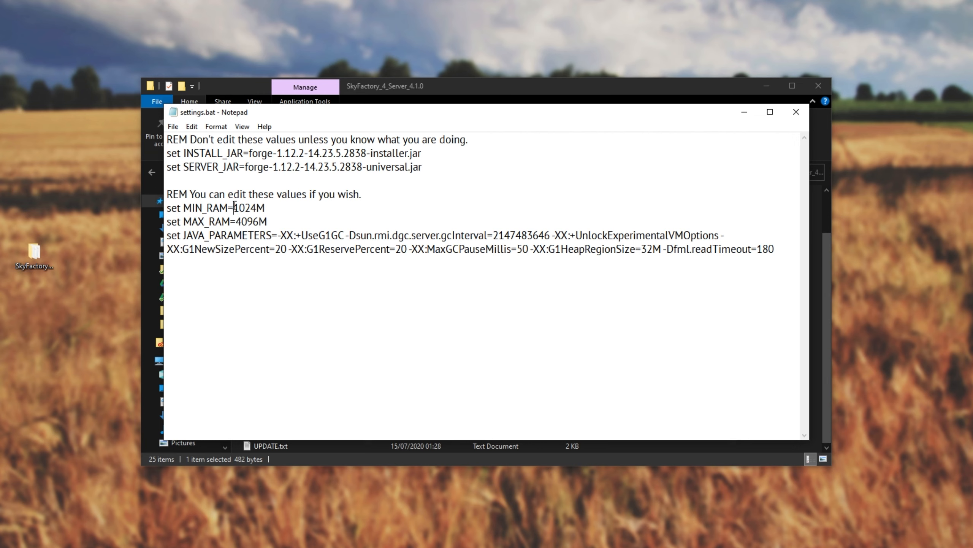
{"action": "left_click", "coordinate": [265, 207]}
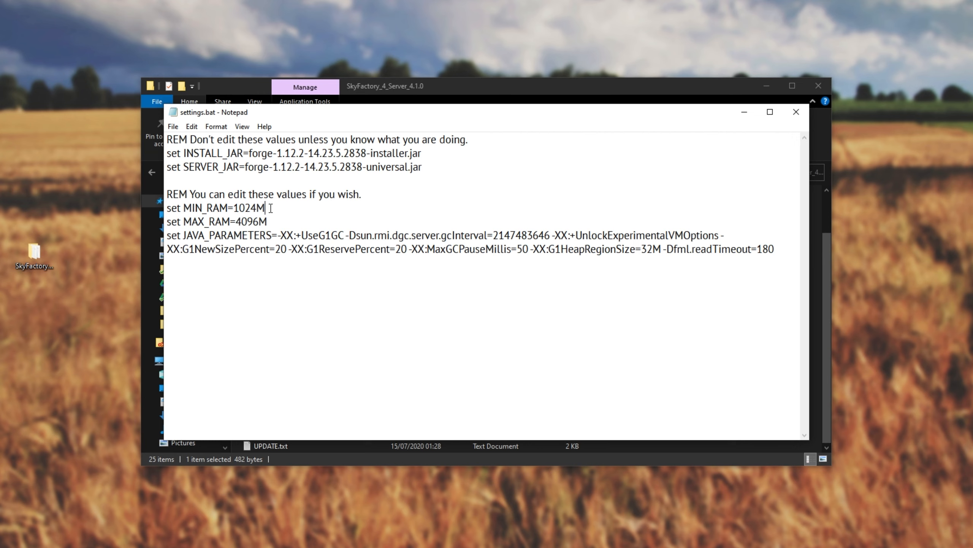
{"action": "double_click", "coordinate": [246, 208]}
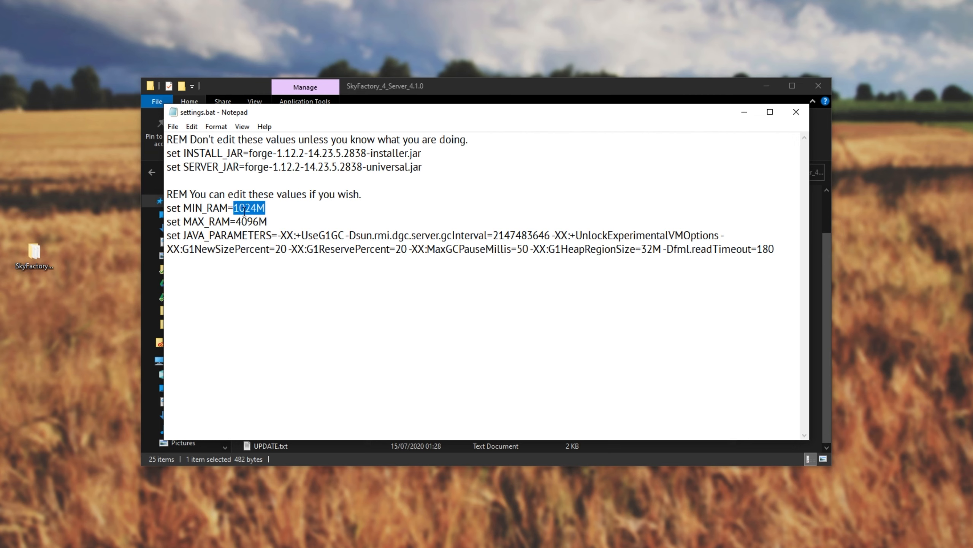
{"action": "mouse_move", "coordinate": [293, 195]}
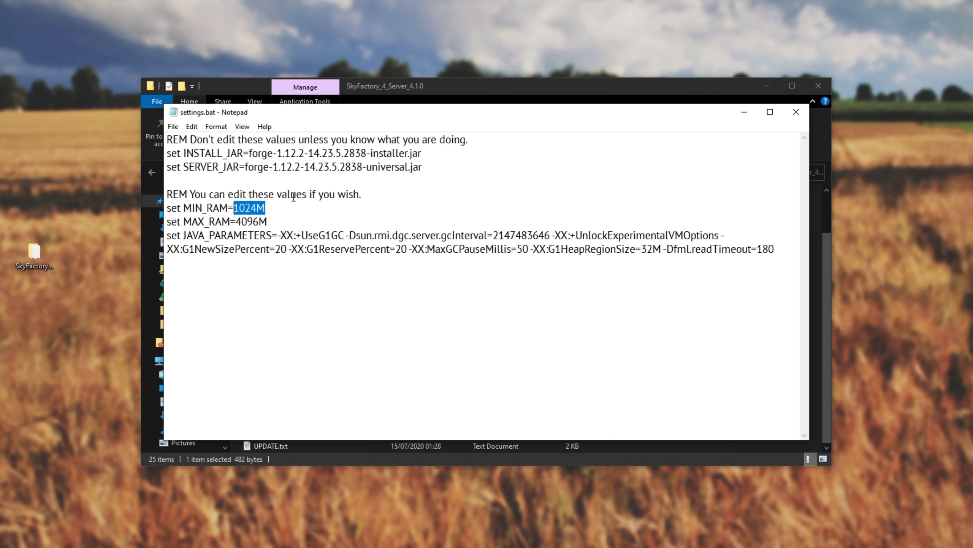
{"action": "mouse_move", "coordinate": [367, 222]}
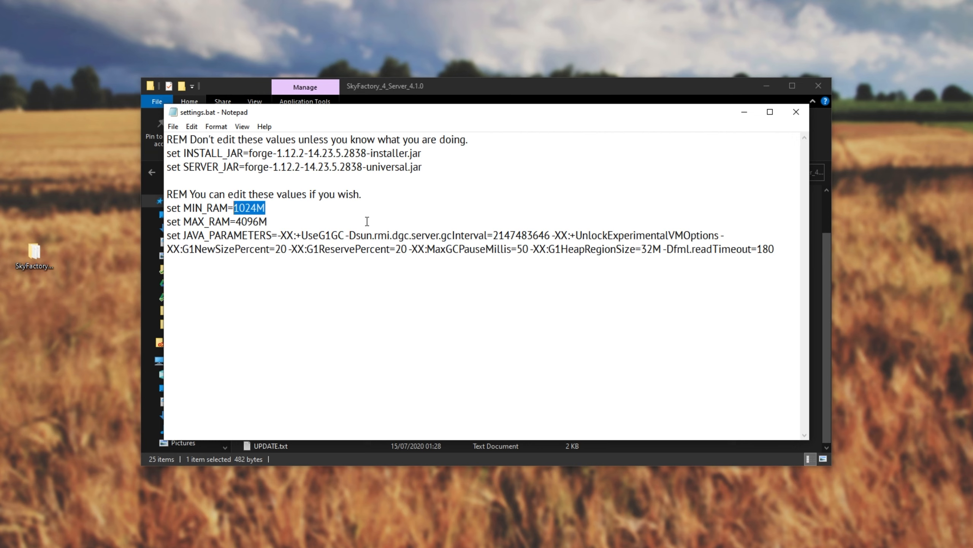
{"action": "type", "text": "1G"}
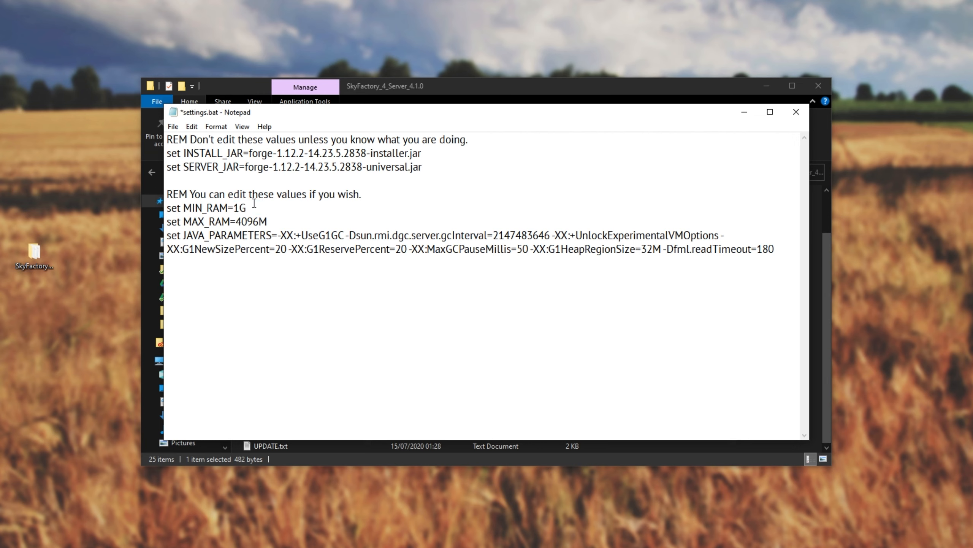
{"action": "double_click", "coordinate": [239, 208]}
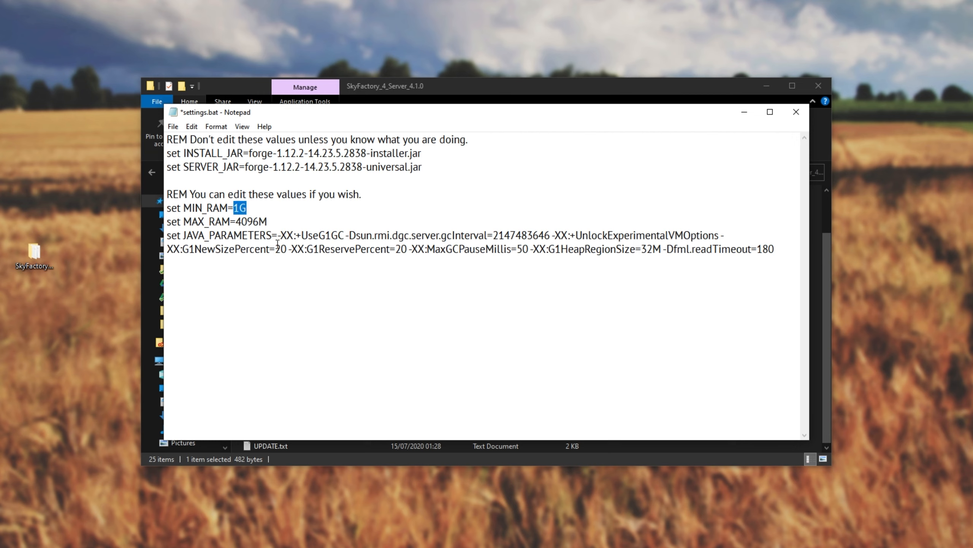
{"action": "mouse_move", "coordinate": [263, 205]}
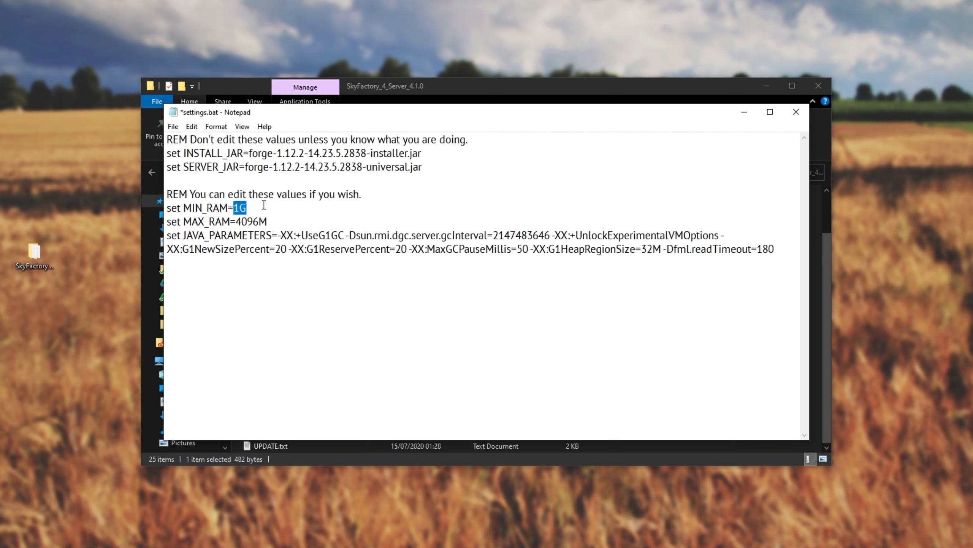
{"action": "mouse_move", "coordinate": [254, 205]}
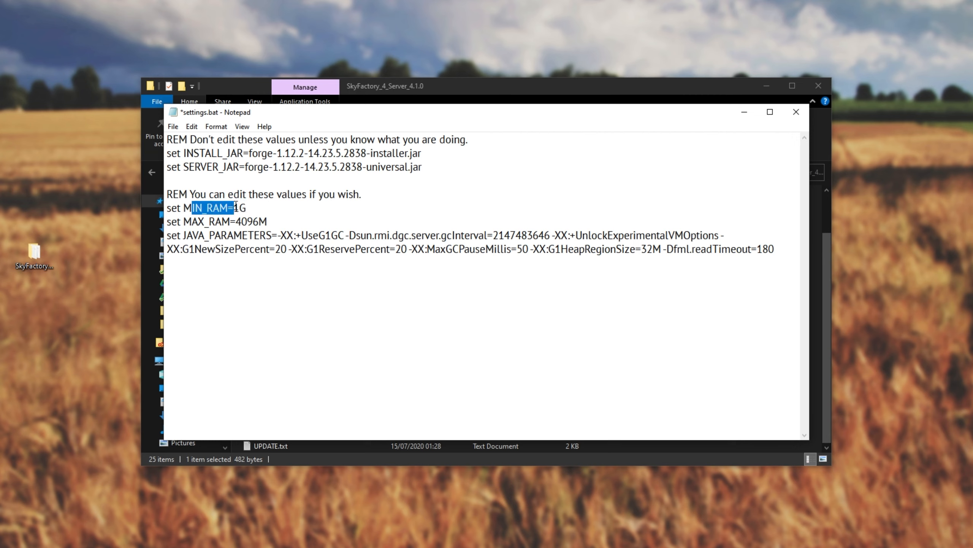
Step: Replace the MAX_RAM value 4096M with 16G and save settings.bat
{"action": "double_click", "coordinate": [212, 221]}
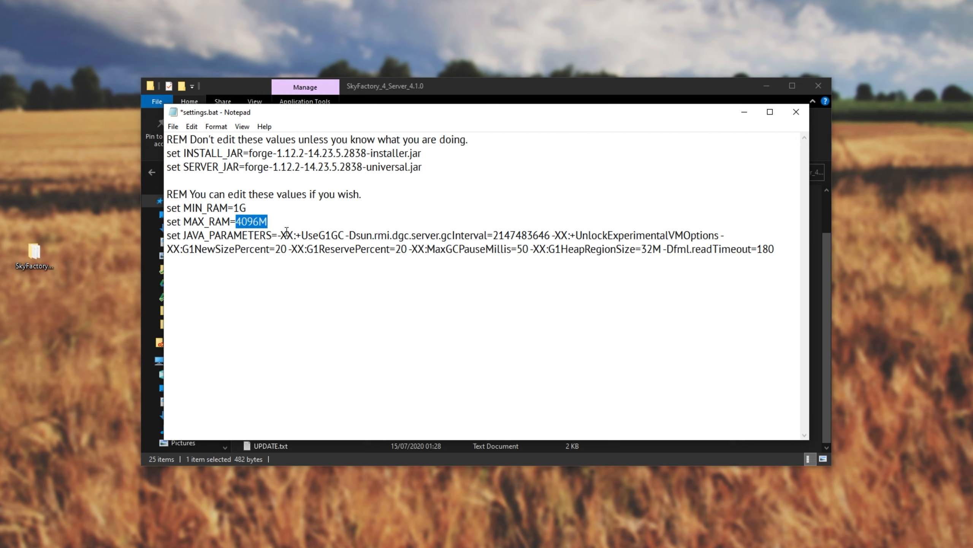
{"action": "type", "text": "4G"}
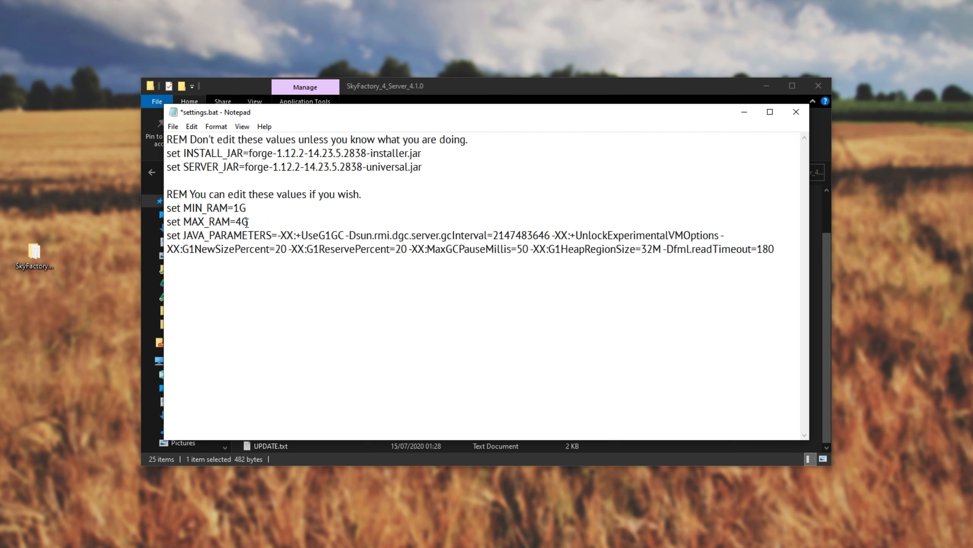
{"action": "type", "text": "1"}
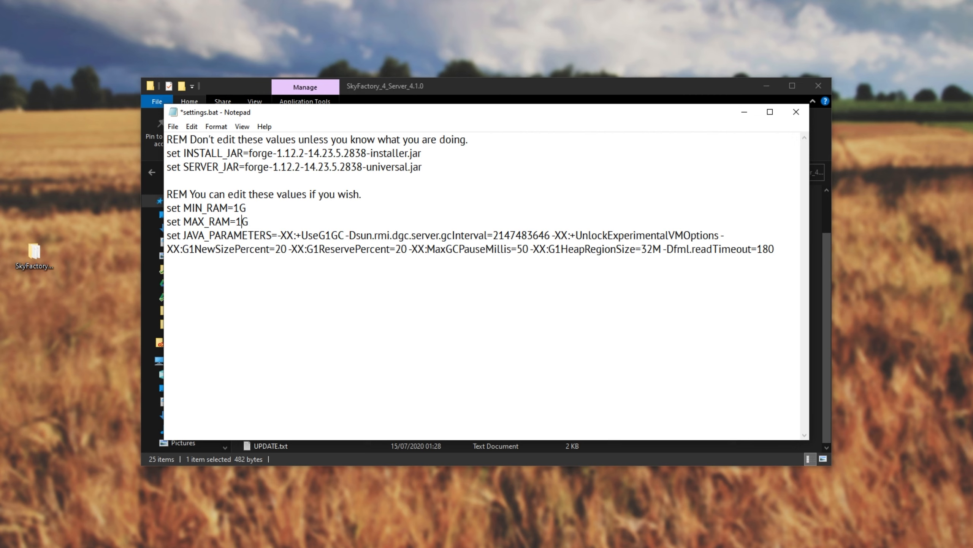
{"action": "type", "text": "6"}
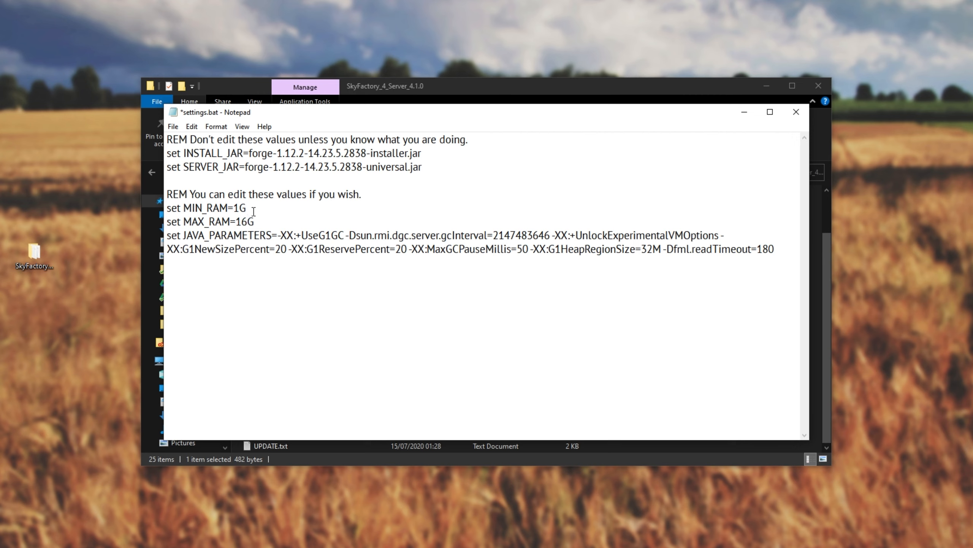
{"action": "mouse_move", "coordinate": [296, 201]}
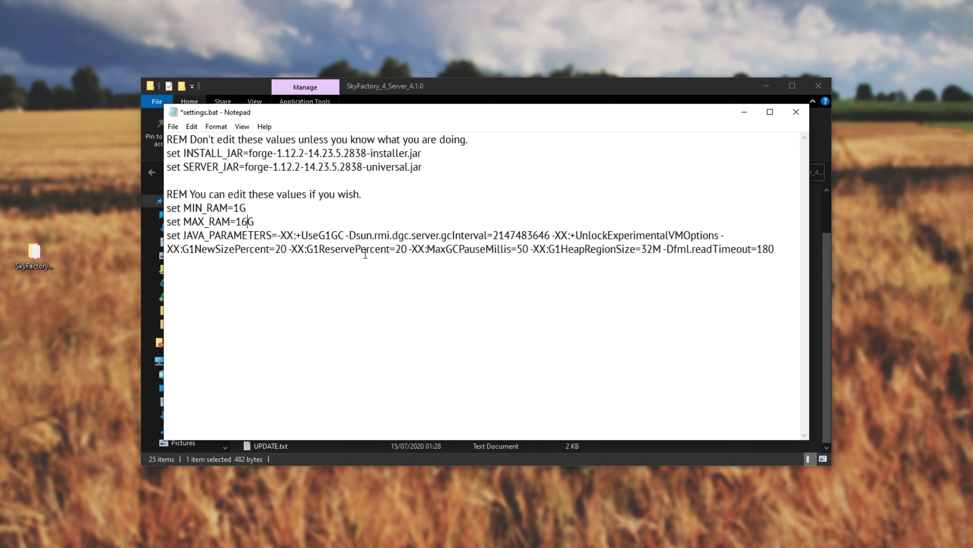
{"action": "key", "text": "ctrl+s"}
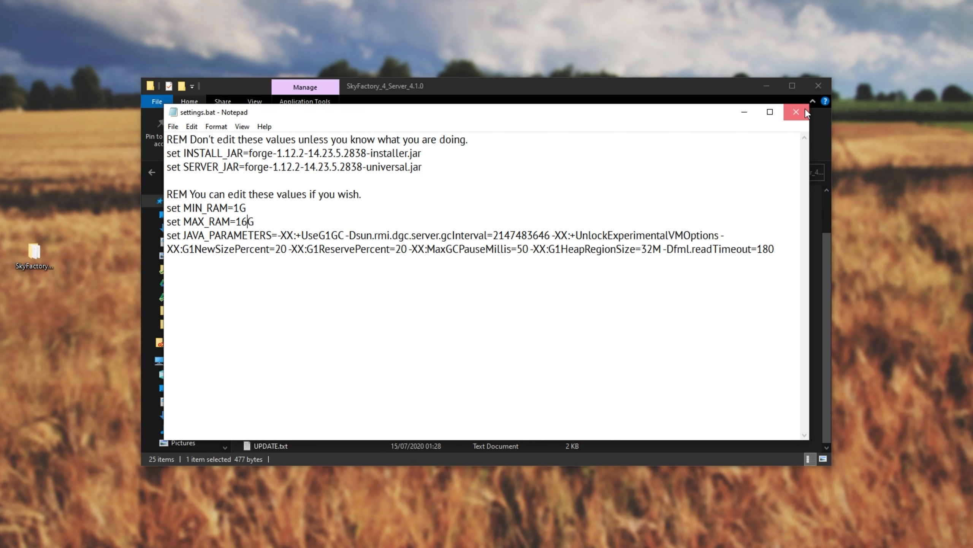
Step: Close Notepad and launch ServerStart.bat from the server folder
{"action": "left_click", "coordinate": [796, 113]}
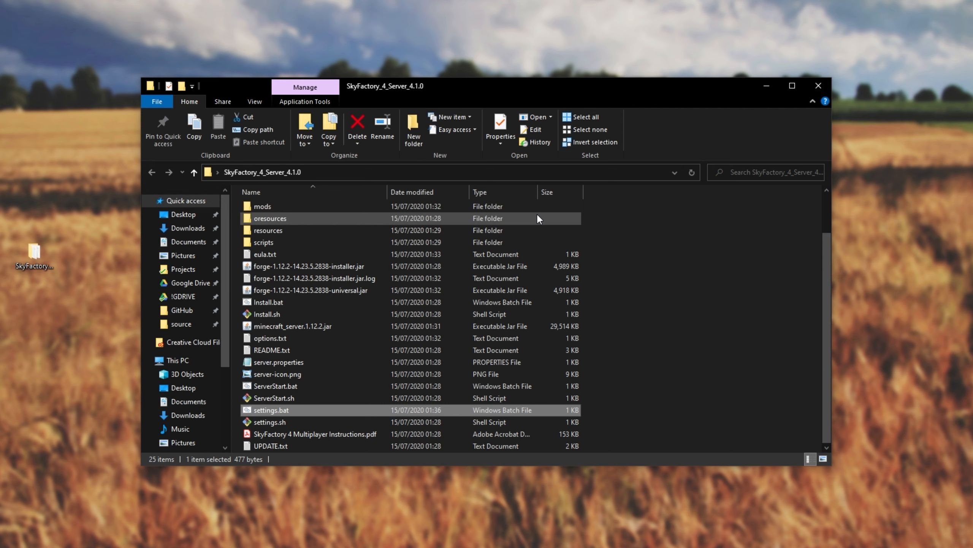
{"action": "left_click", "coordinate": [275, 386]}
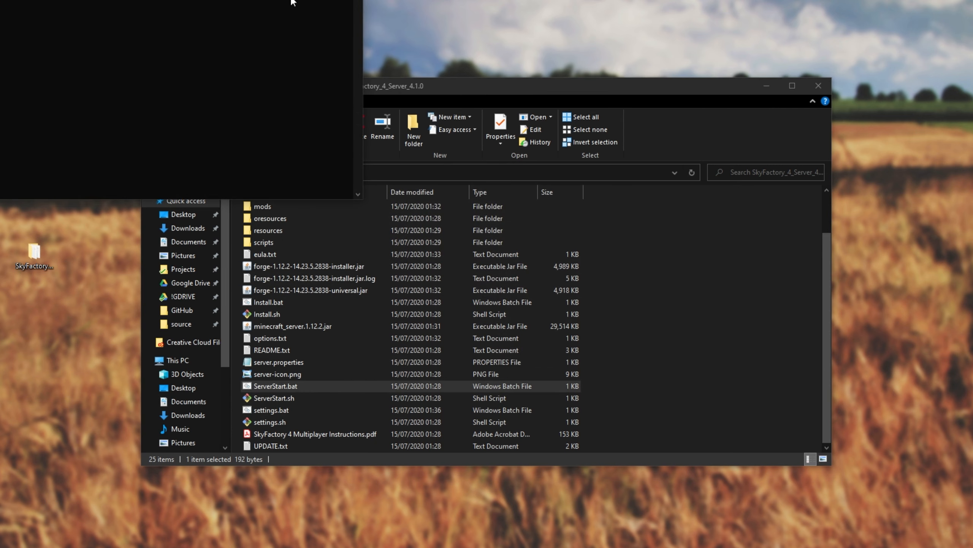
{"action": "double_click", "coordinate": [275, 385]}
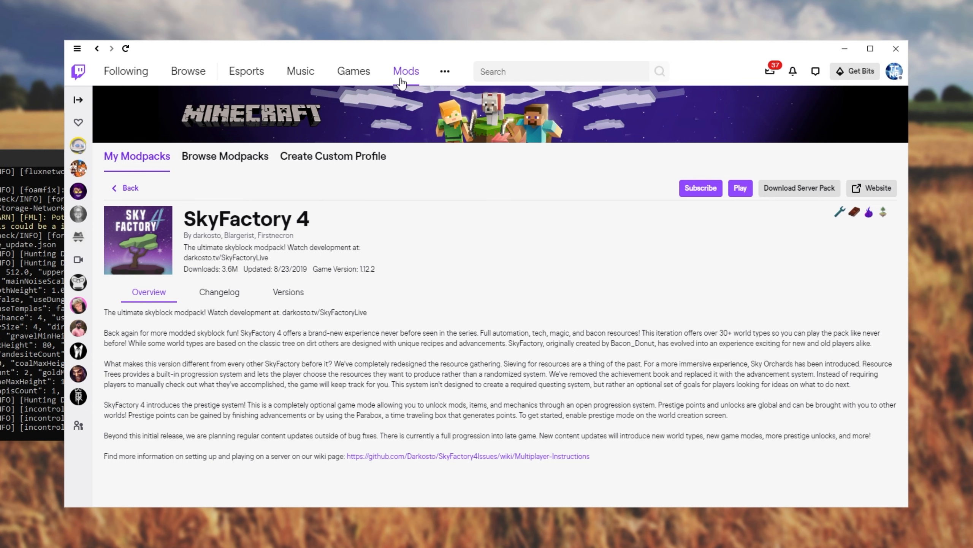
Step: Navigate Mods > Minecraft > SkyFactory 4 to show the modpack's profile page
{"action": "left_click", "coordinate": [407, 70]}
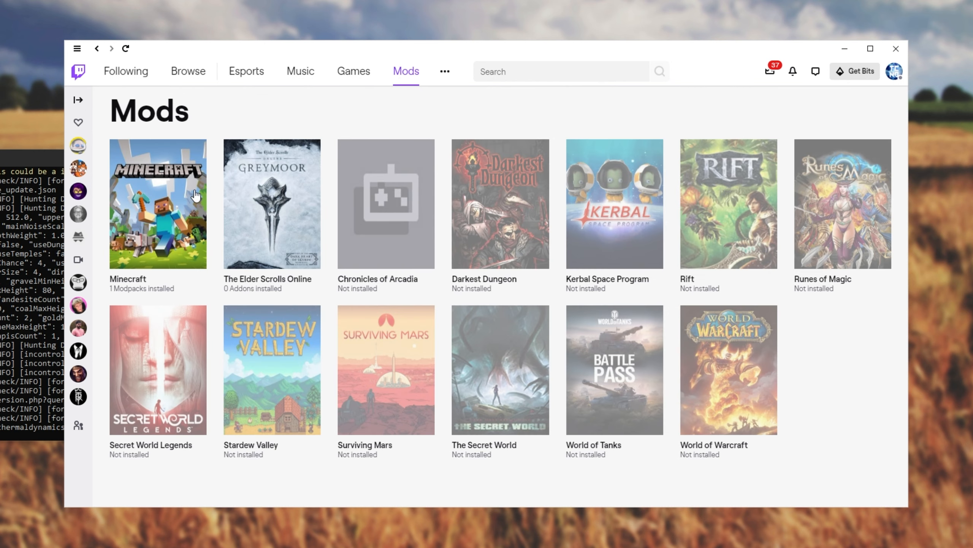
{"action": "left_click", "coordinate": [157, 204]}
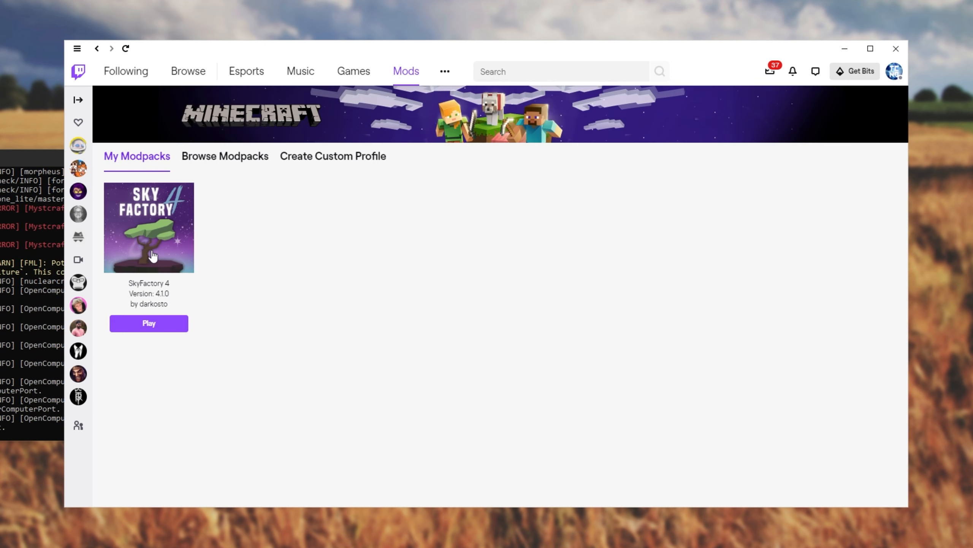
{"action": "left_click", "coordinate": [148, 227]}
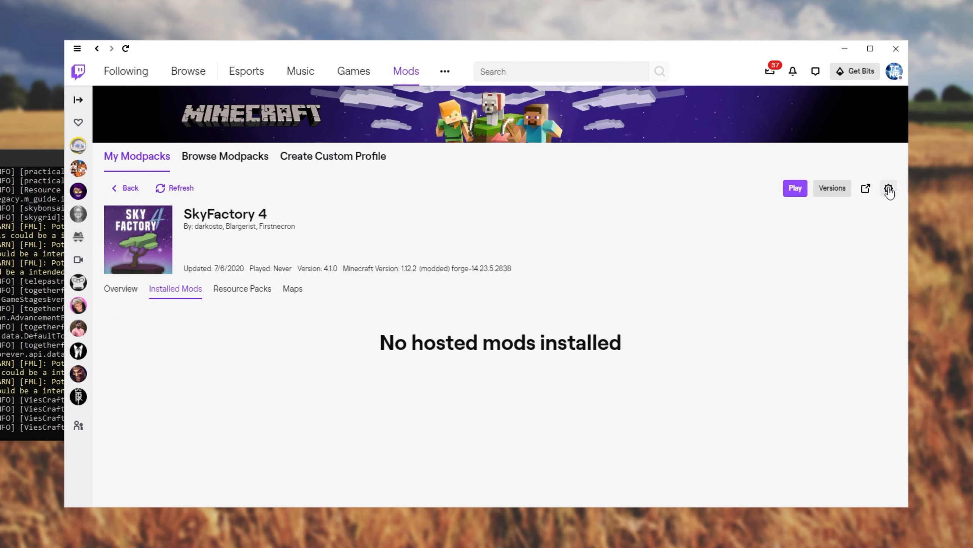
Step: In Profile Options, turn off Use System Memory Settings and allow 12288 MB
{"action": "left_click", "coordinate": [888, 188]}
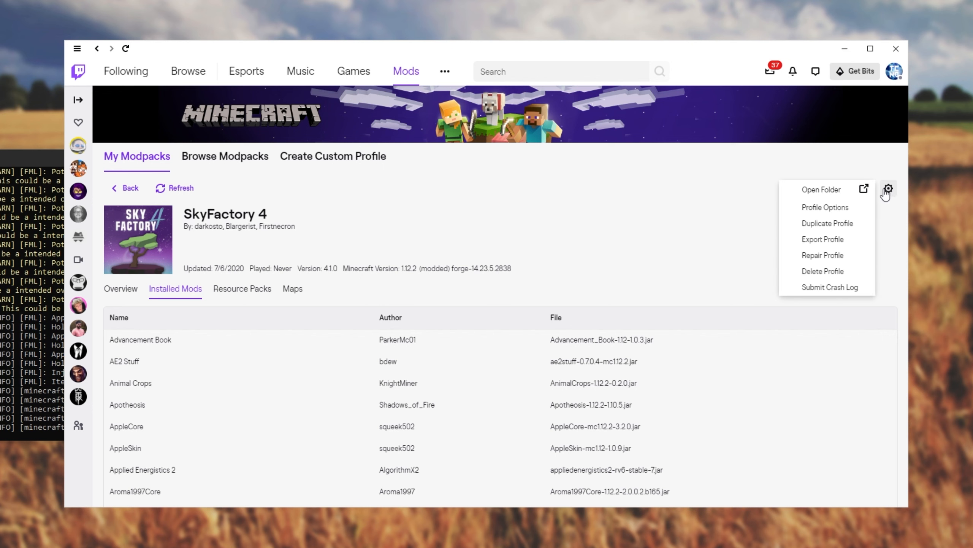
{"action": "left_click", "coordinate": [825, 208]}
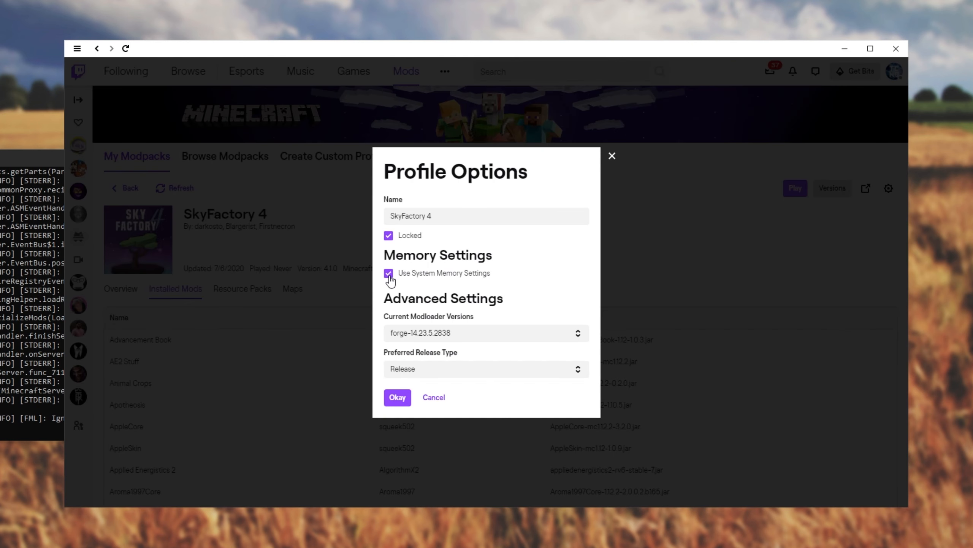
{"action": "left_click", "coordinate": [388, 273]}
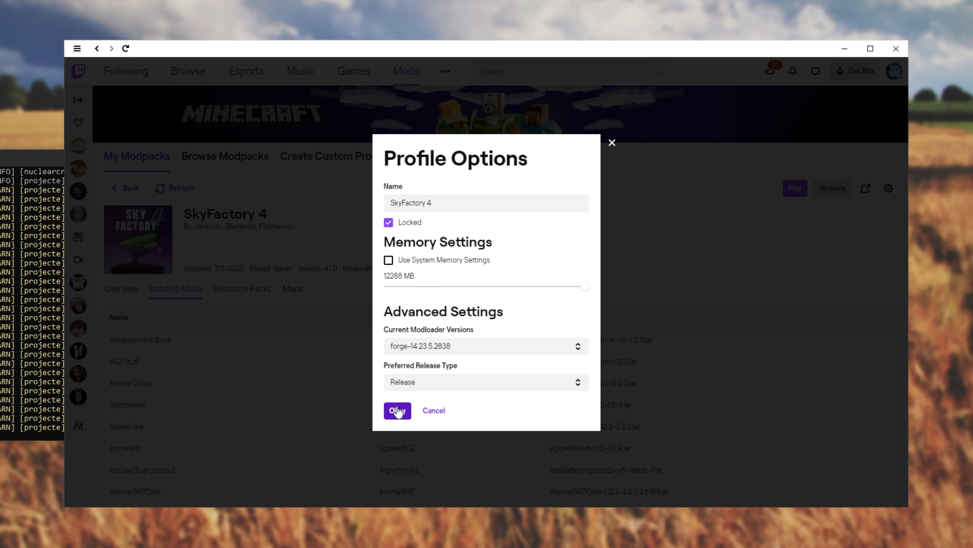
{"action": "left_click", "coordinate": [397, 411]}
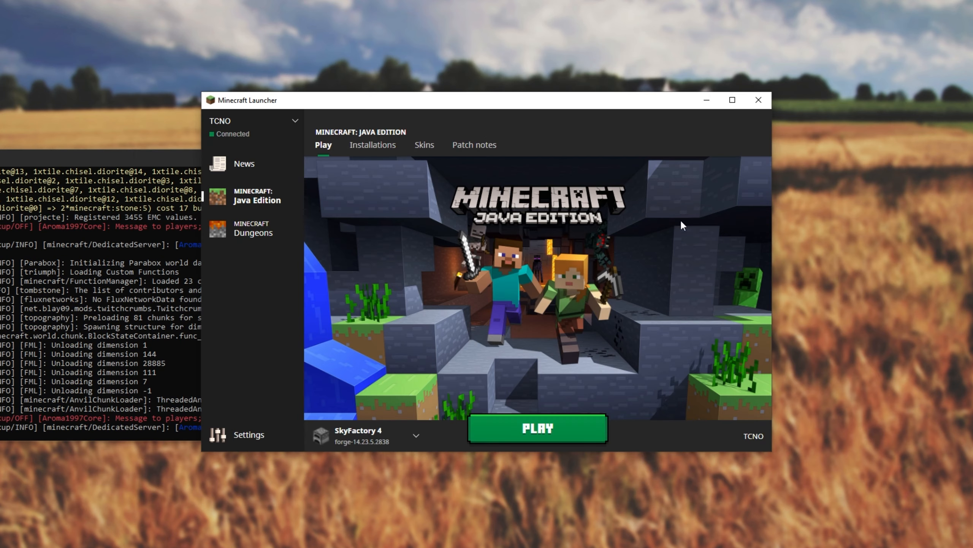
Step: Launch the SkyFactory 4 installation with the PLAY button
{"action": "left_click", "coordinate": [536, 427]}
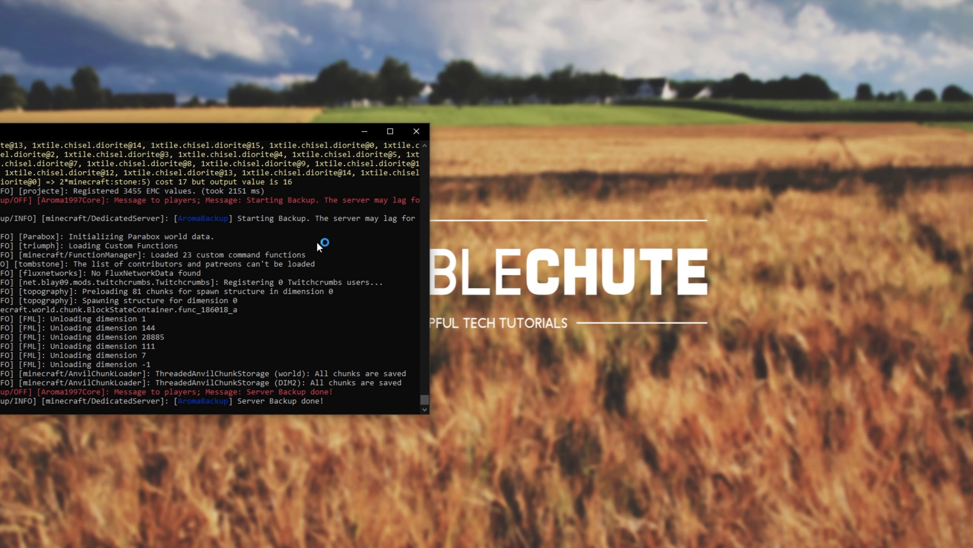
{"action": "mouse_move", "coordinate": [594, 259]}
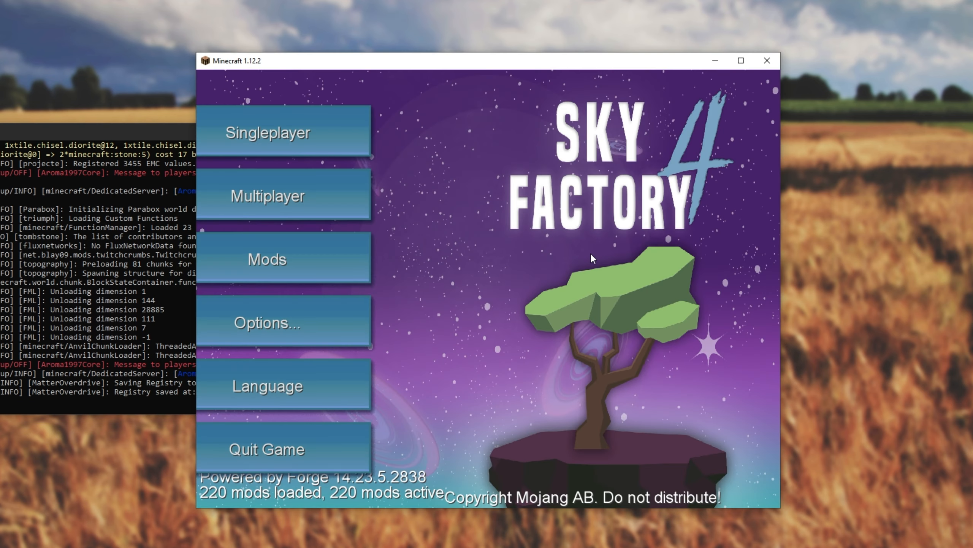
Step: Add a multiplayer server at 127.0.0.1 and join it
{"action": "left_click", "coordinate": [267, 196]}
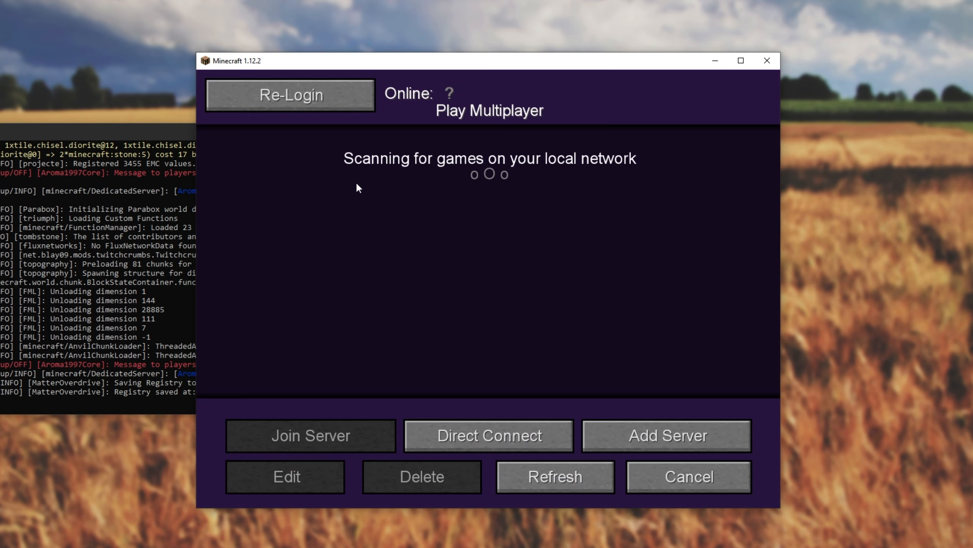
{"action": "left_click", "coordinate": [666, 435]}
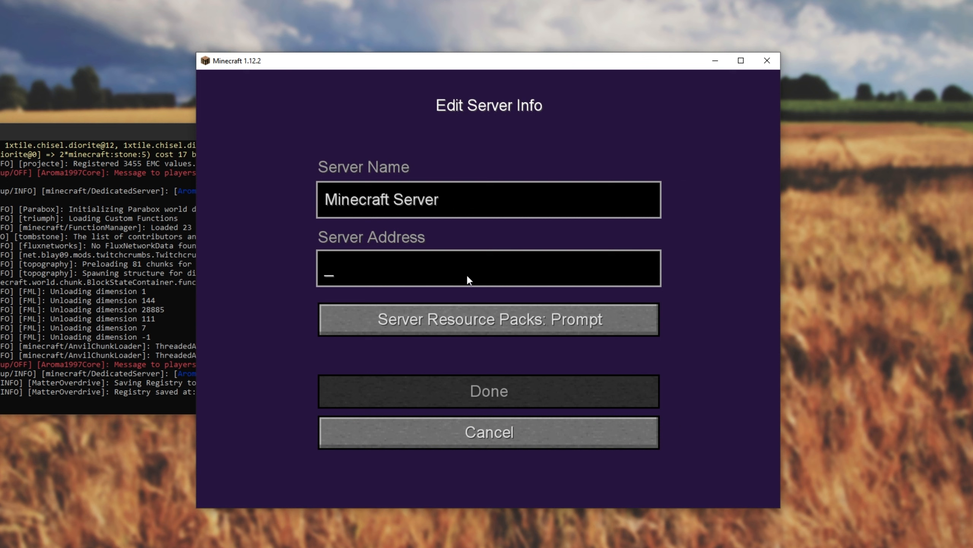
{"action": "type", "text": "127.0.0"}
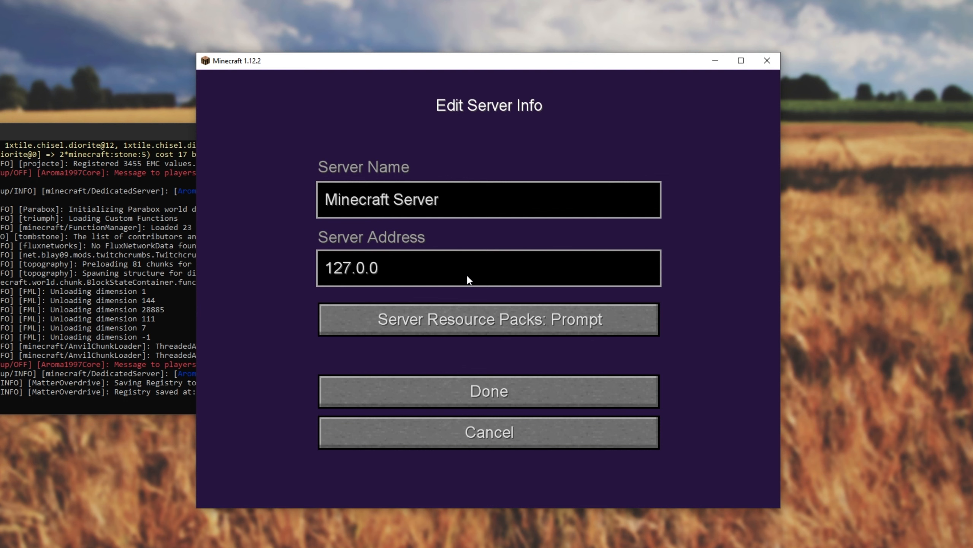
{"action": "type", "text": "1"}
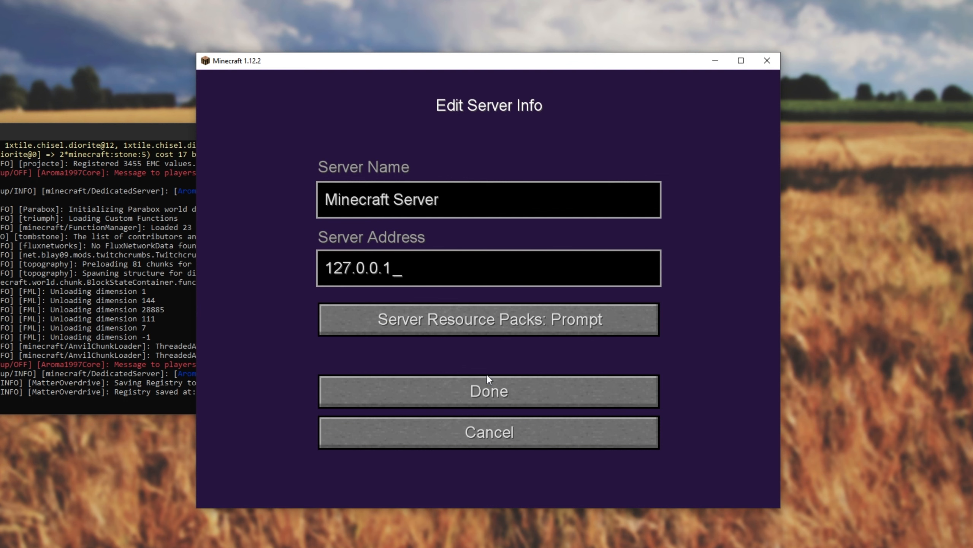
{"action": "left_click", "coordinate": [488, 391]}
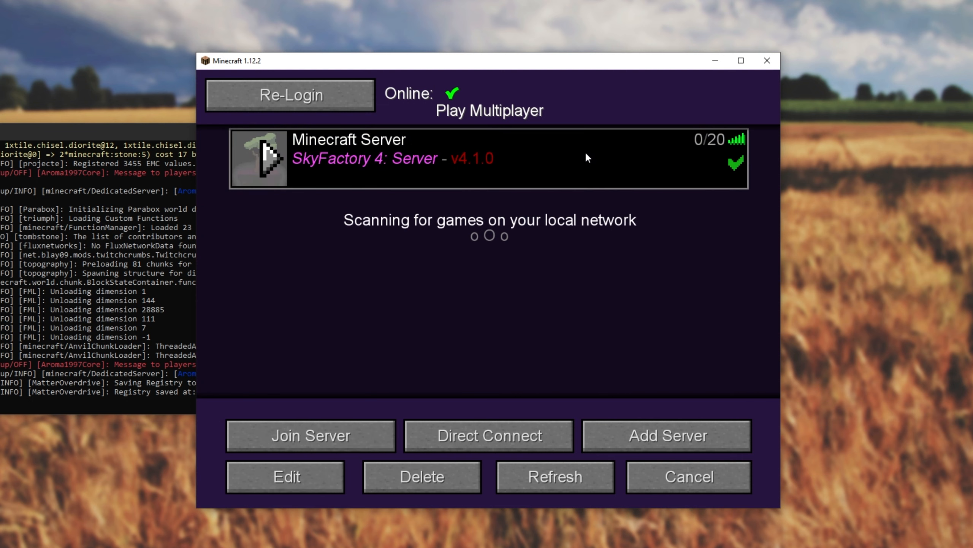
{"action": "left_click", "coordinate": [310, 435]}
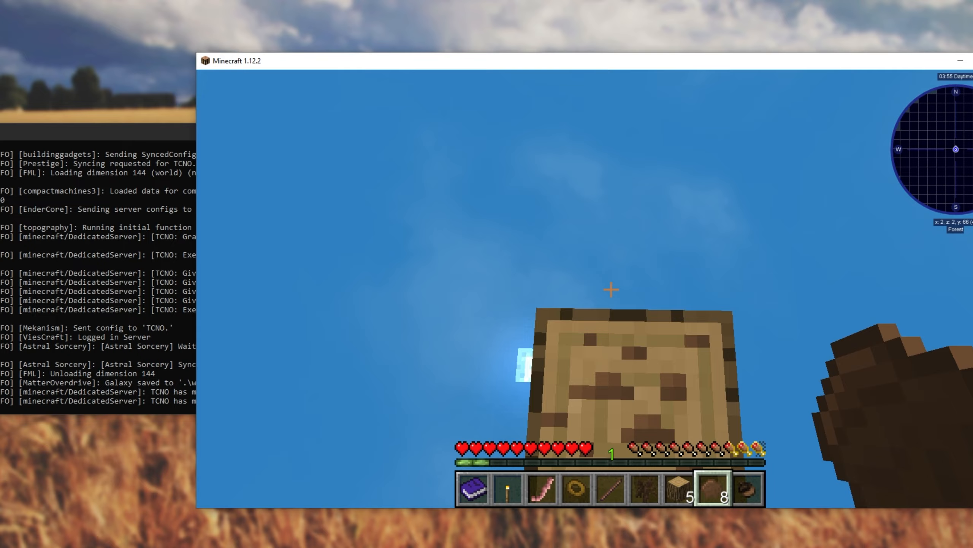
{"action": "mouse_move", "coordinate": [611, 289]}
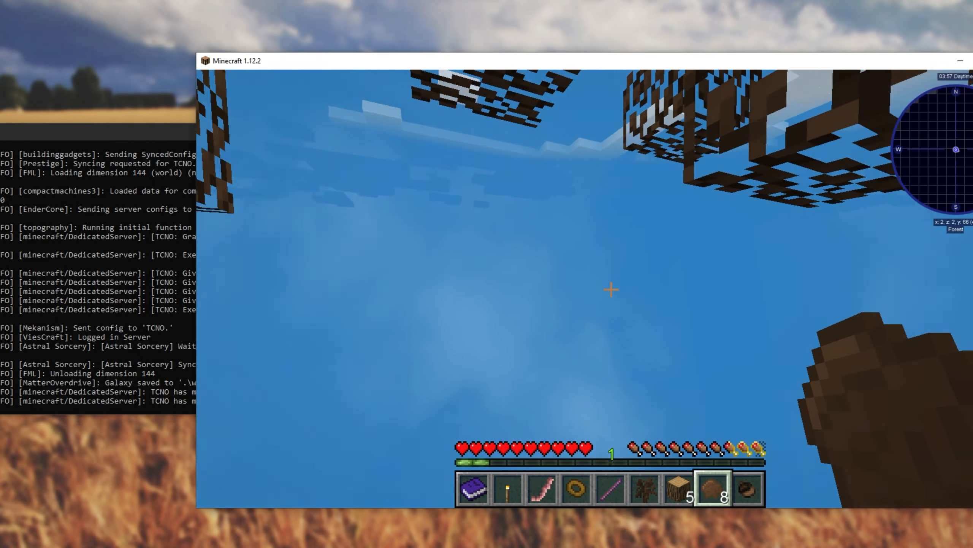
{"action": "mouse_move", "coordinate": [611, 289]}
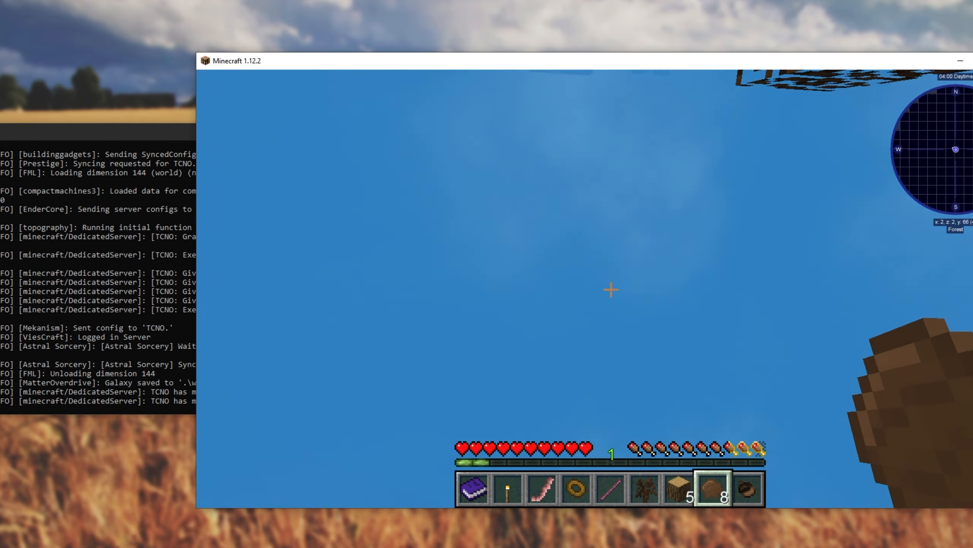
Step: Pause the game with the Game Menu to reach the server console for opping
{"action": "key", "text": "e"}
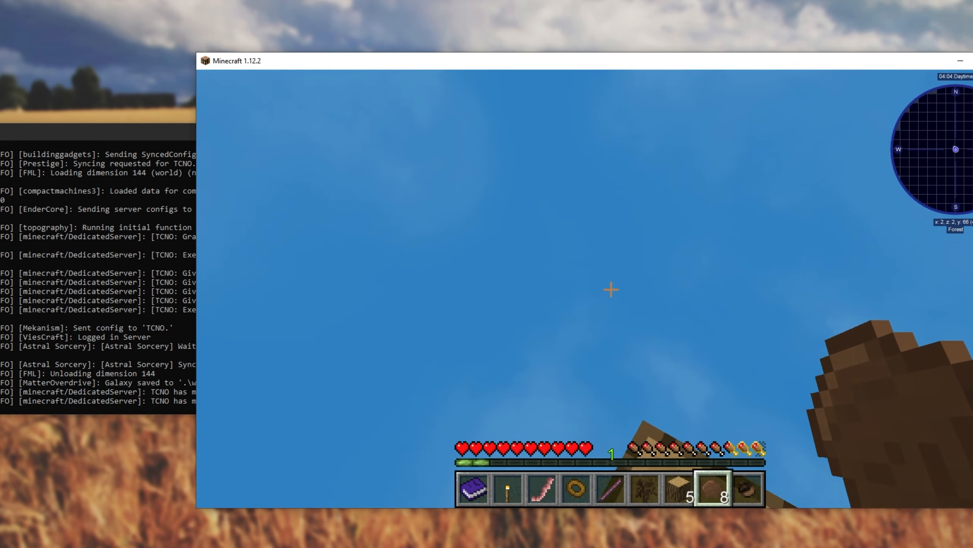
{"action": "key", "text": "Escape"}
{"action": "type", "text": "op tcno"}
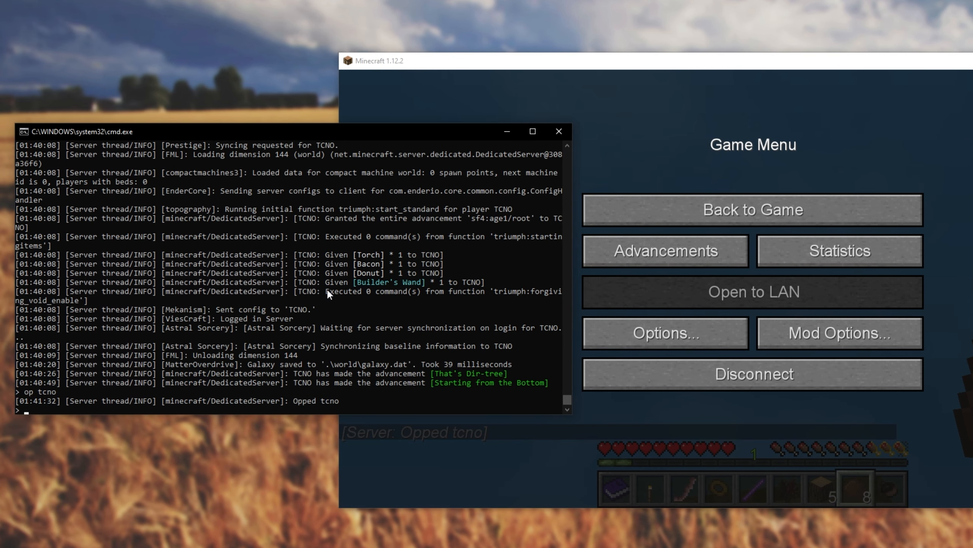
Step: Run /gamemode creative in chat and check the creative inventory
{"action": "left_click", "coordinate": [752, 209]}
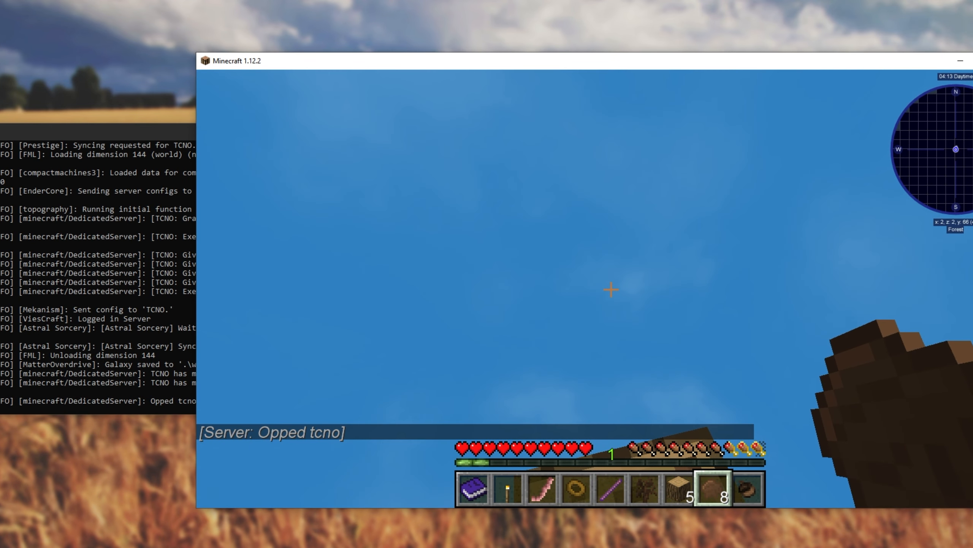
{"action": "type", "text": "/game"}
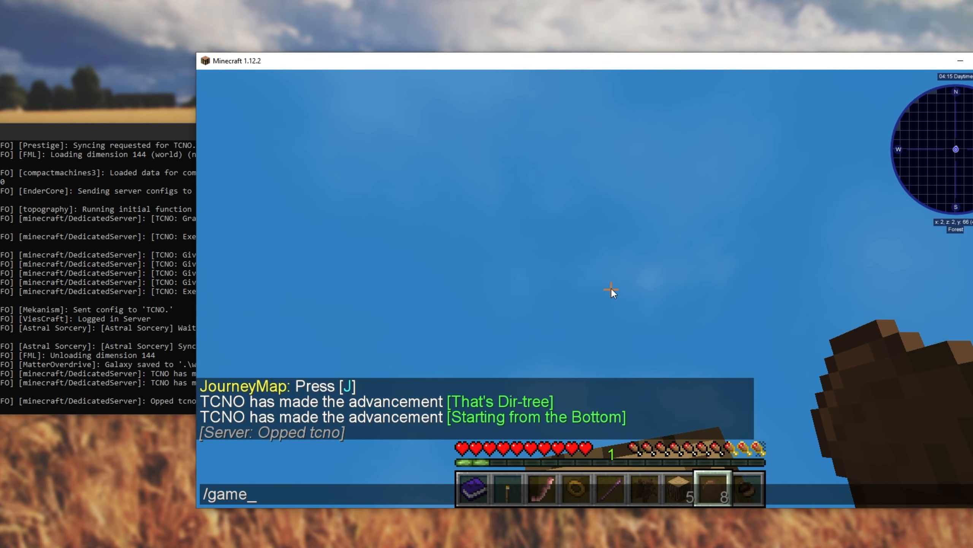
{"action": "type", "text": "mode creativ"}
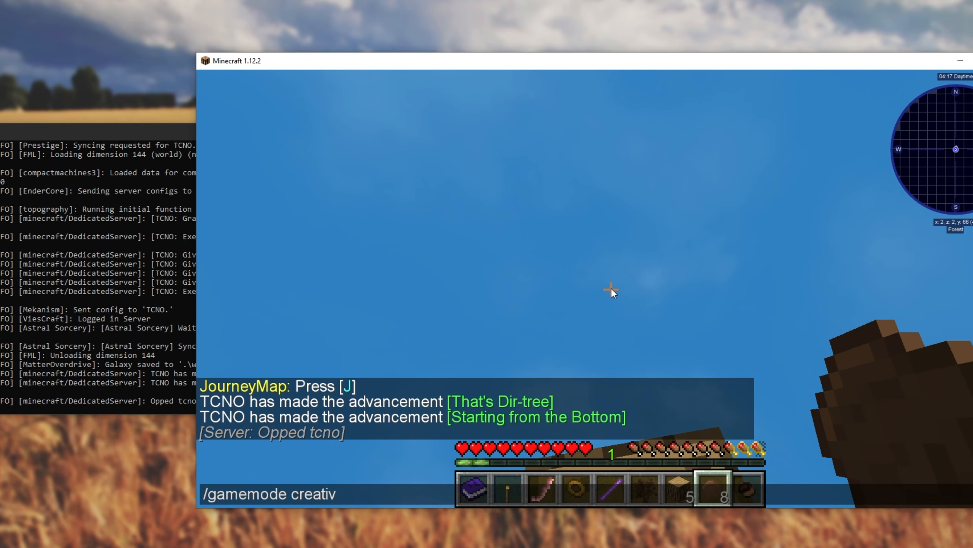
{"action": "key", "text": "Return"}
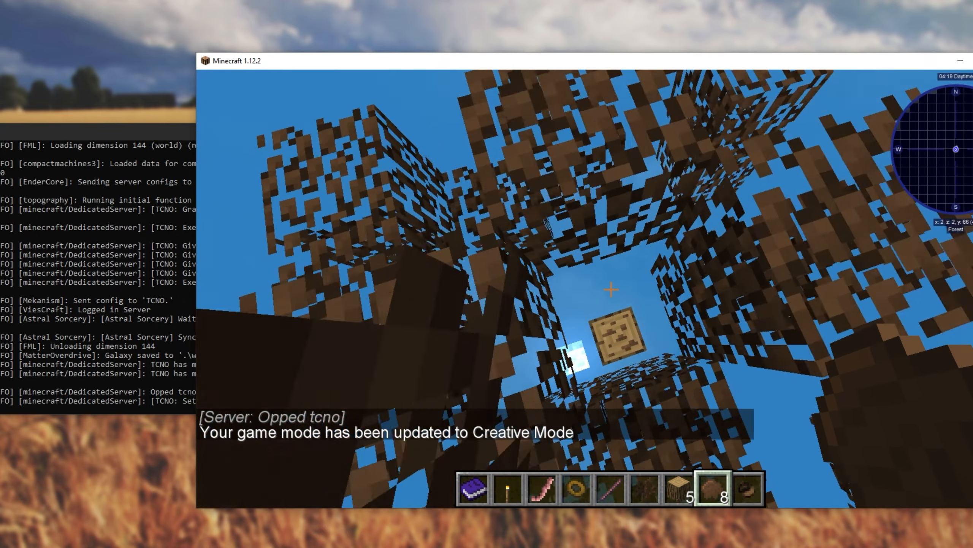
{"action": "key", "text": "e"}
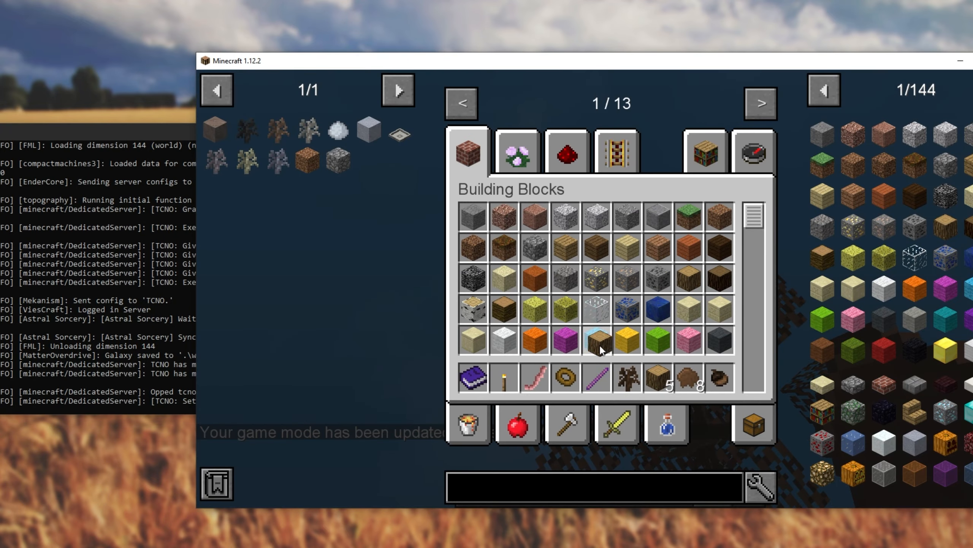
{"action": "key", "text": "Escape"}
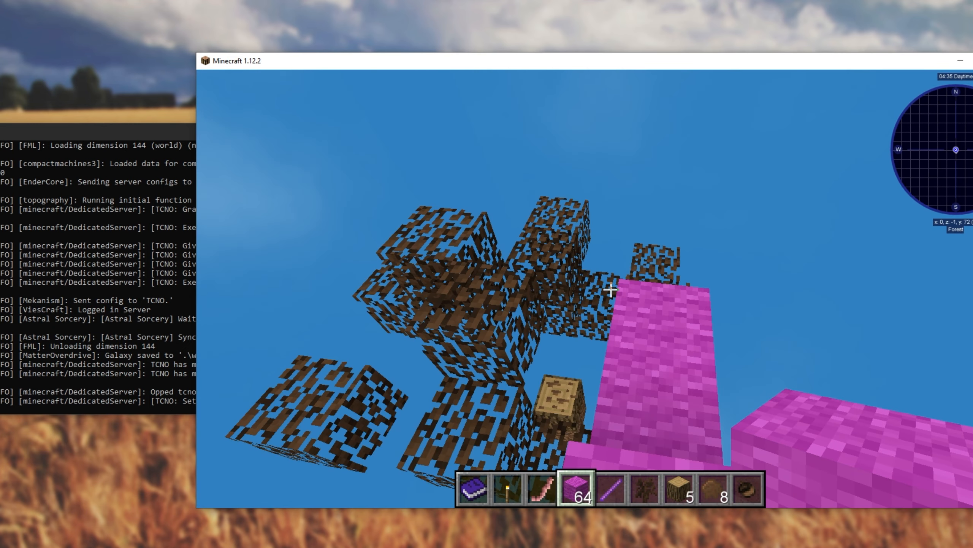
{"action": "mouse_move", "coordinate": [608, 289]}
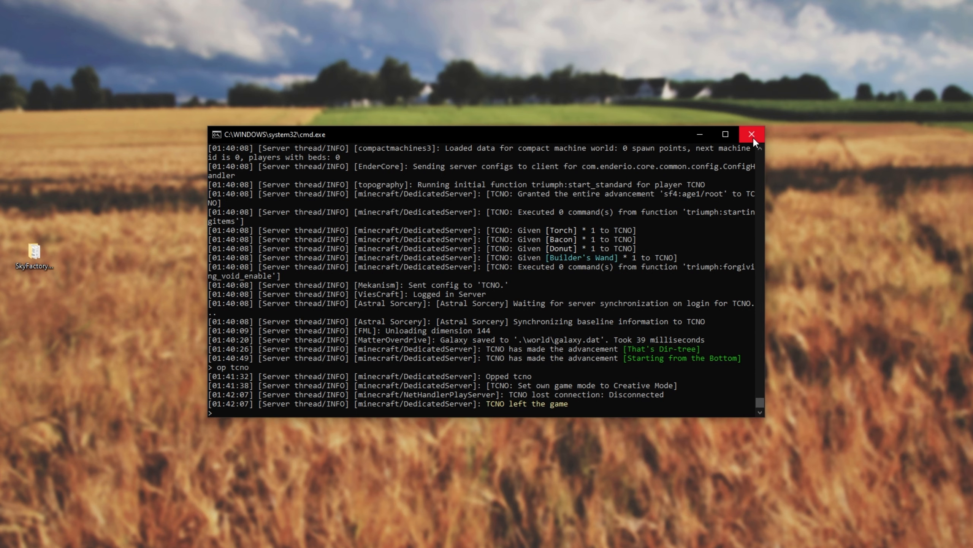
{"action": "mouse_move", "coordinate": [752, 134]}
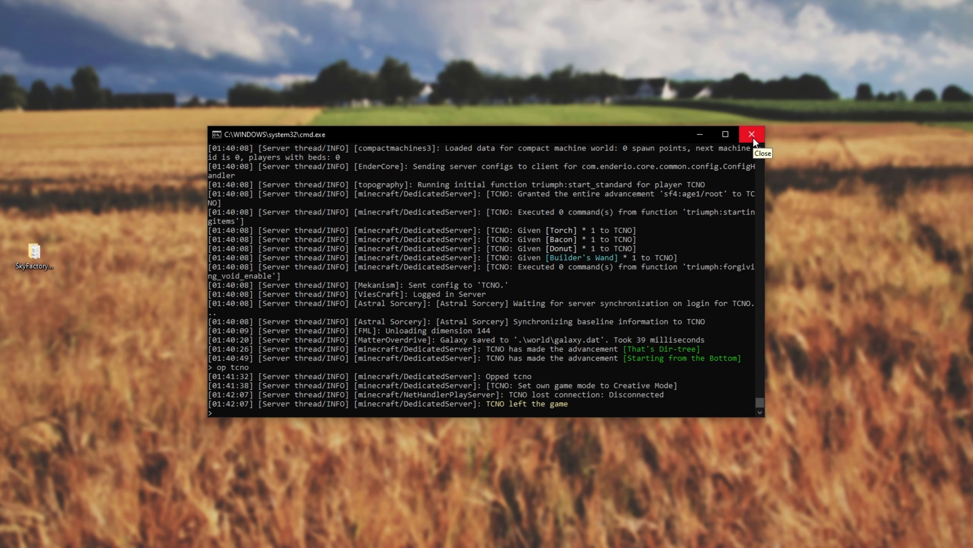
{"action": "mouse_move", "coordinate": [662, 211]}
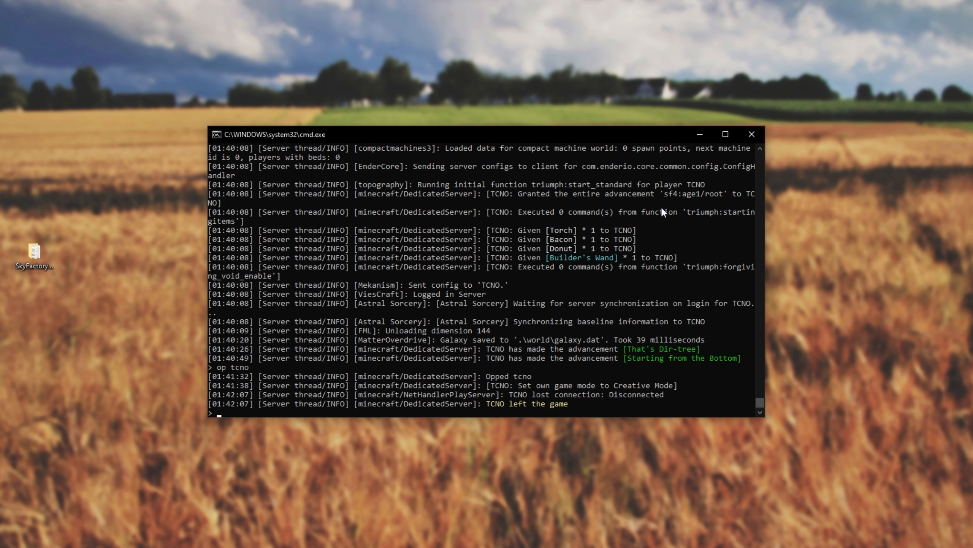
{"action": "mouse_move", "coordinate": [525, 169]}
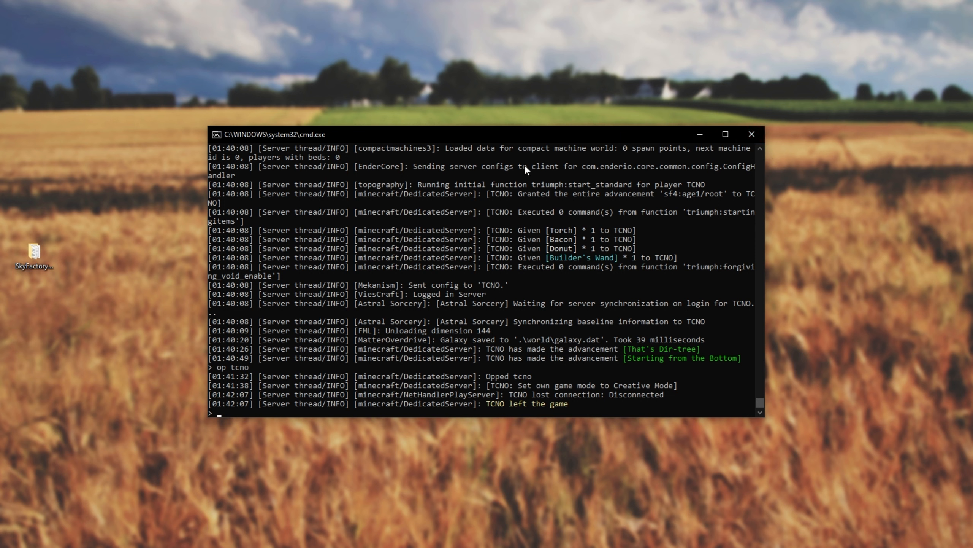
{"action": "mouse_move", "coordinate": [572, 289]}
{"action": "type", "text": "save-all"}
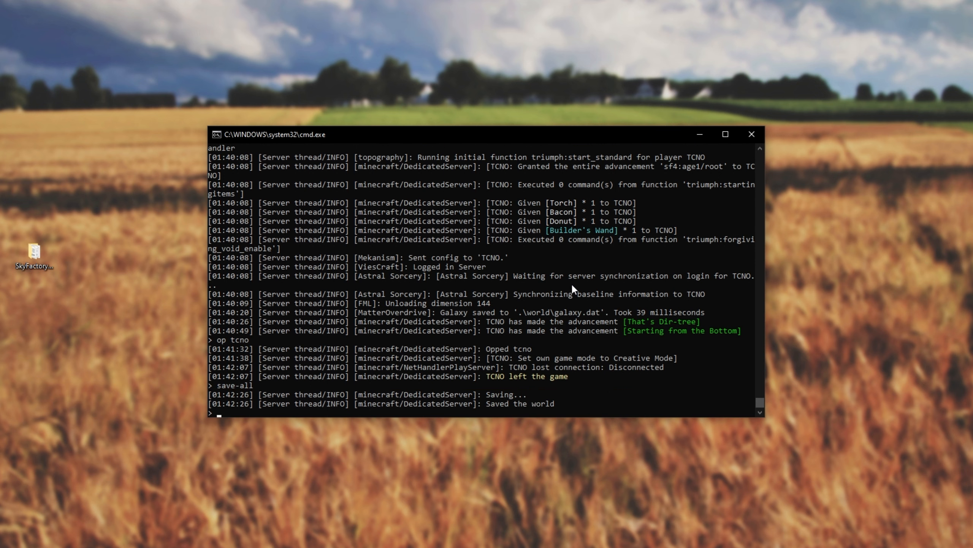
{"action": "mouse_move", "coordinate": [507, 391]}
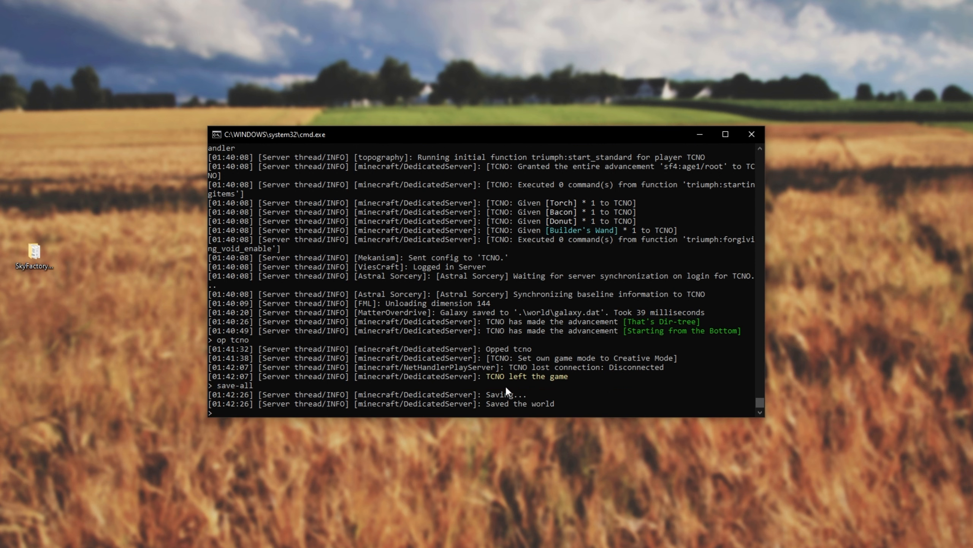
{"action": "mouse_move", "coordinate": [561, 325]}
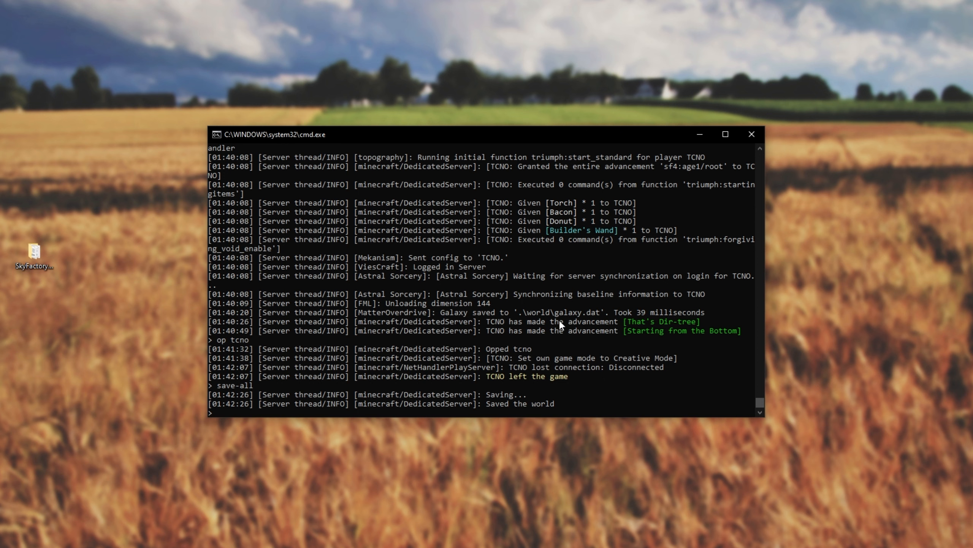
Step: Scroll back through the server console output after saving the world
{"action": "scroll", "scroll_direction": "up", "scroll_amount": 3}
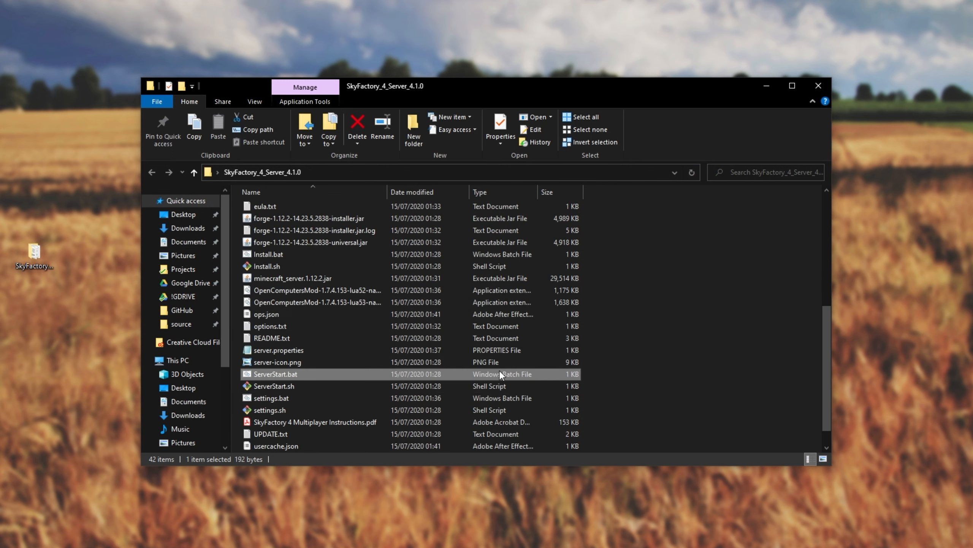
{"action": "mouse_move", "coordinate": [601, 337]}
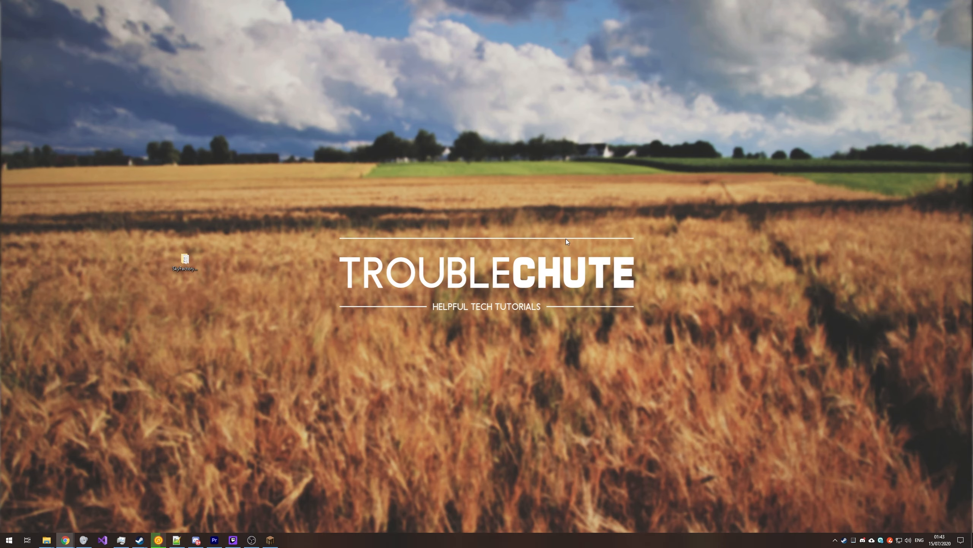
{"action": "mouse_move", "coordinate": [455, 336]}
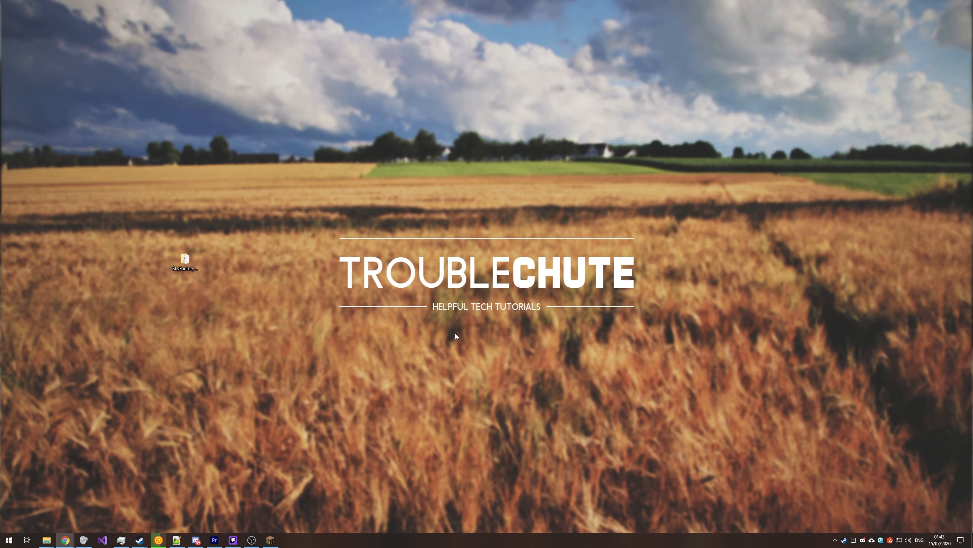
{"action": "mouse_move", "coordinate": [436, 324]}
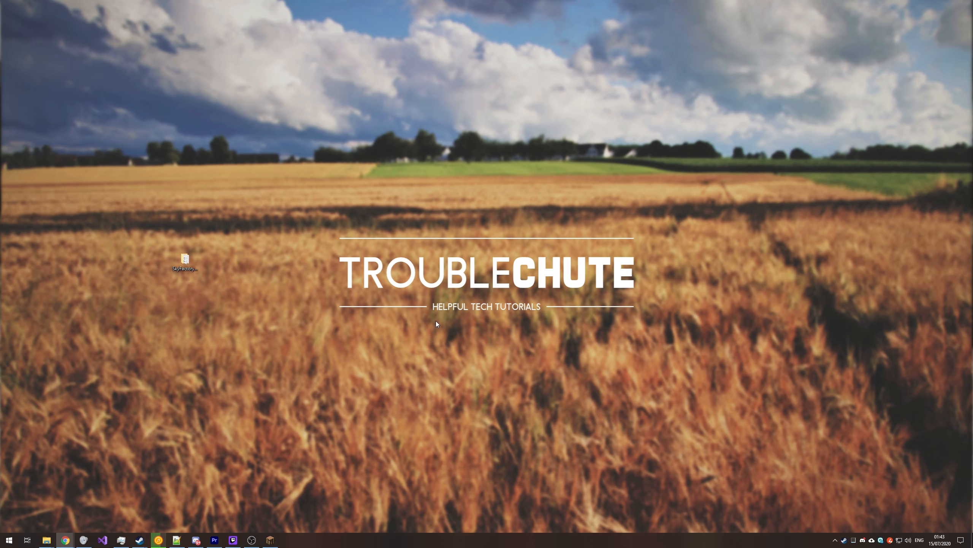